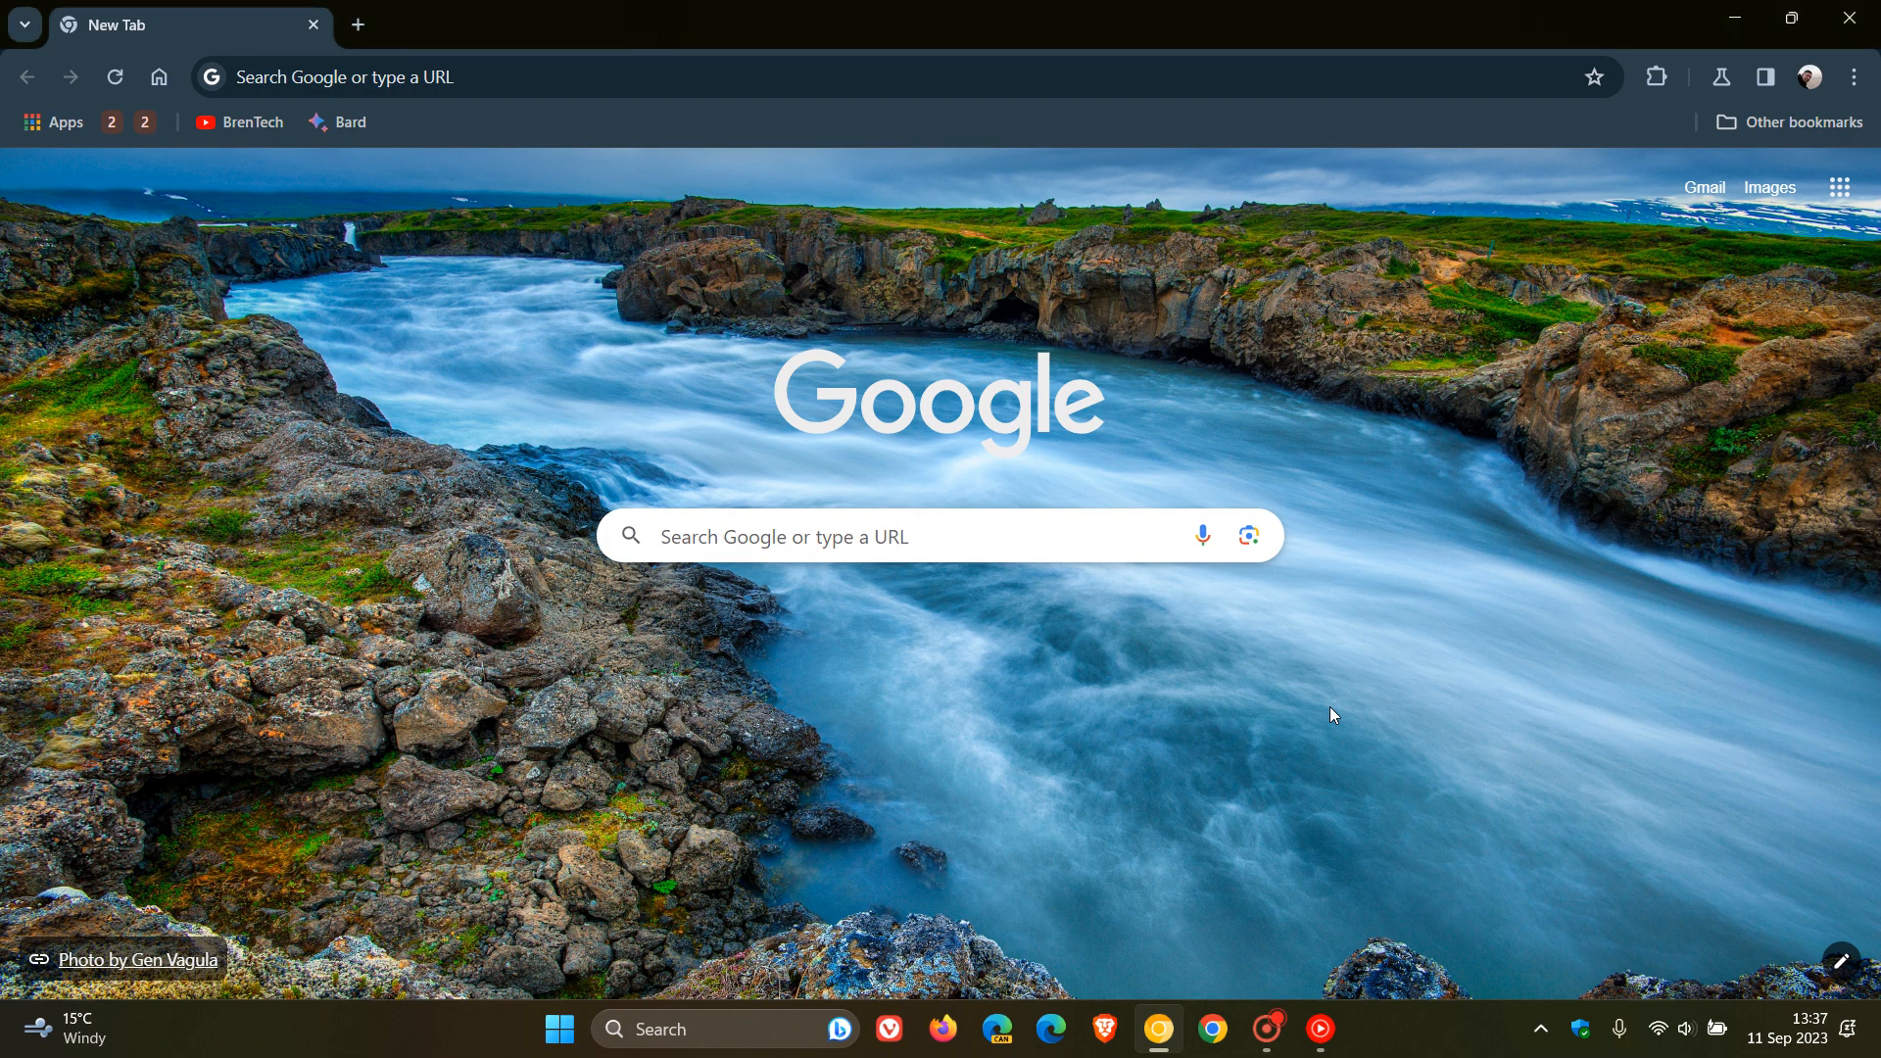
mouse_move(1419, 710)
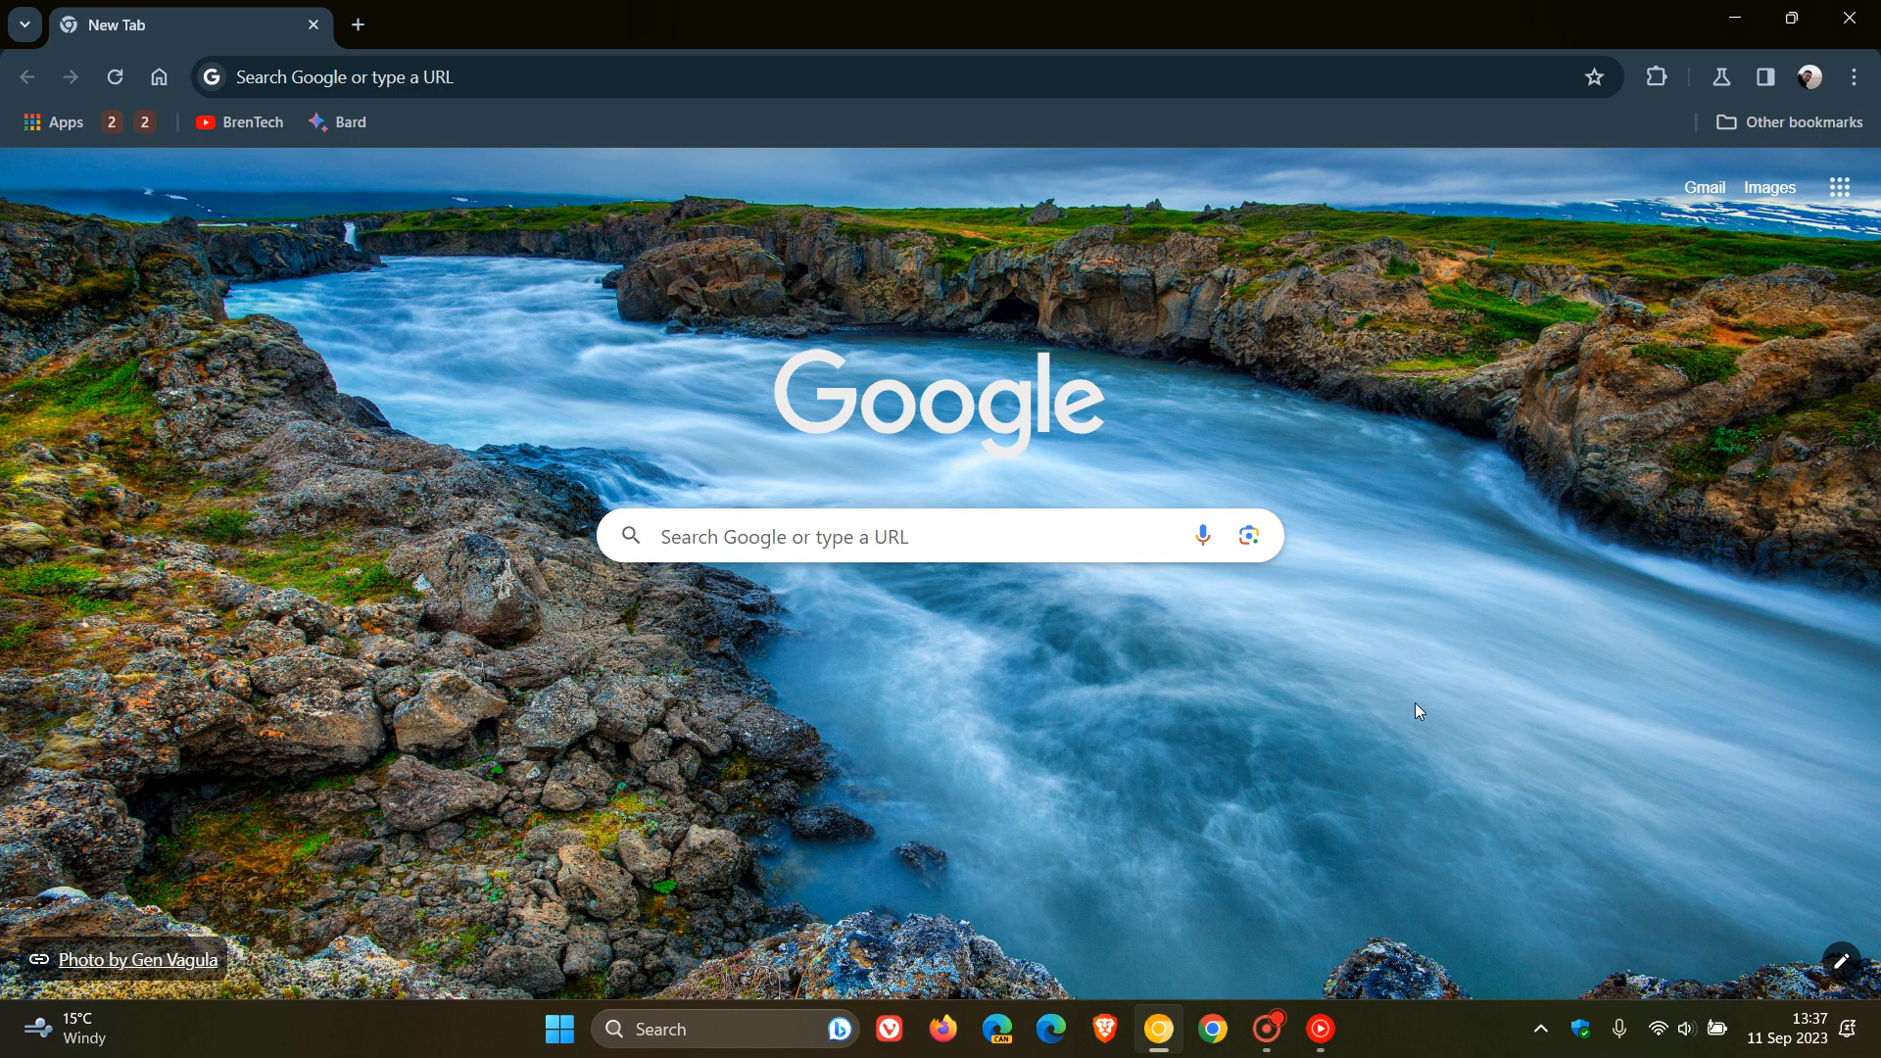
Open the Customize Chrome side panel and scroll down to the Follow device colors setting
click(1764, 76)
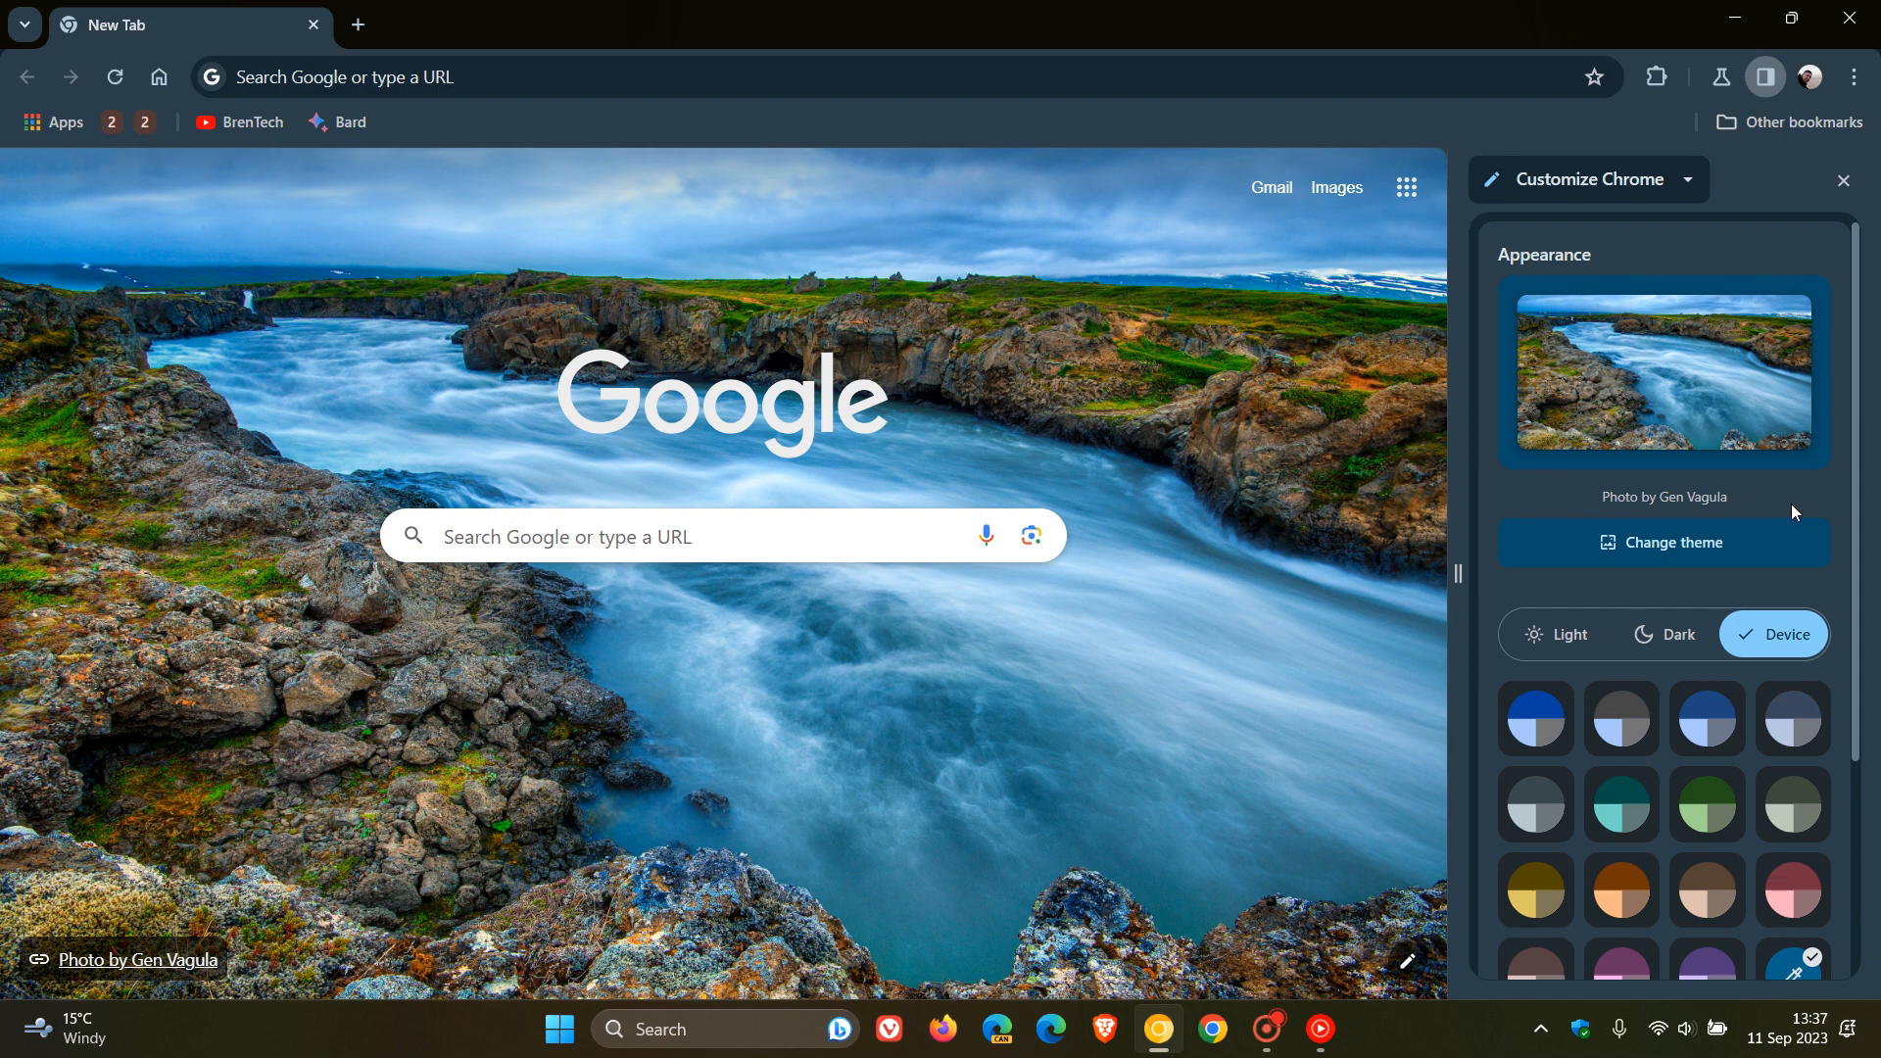
scroll(down, 3)
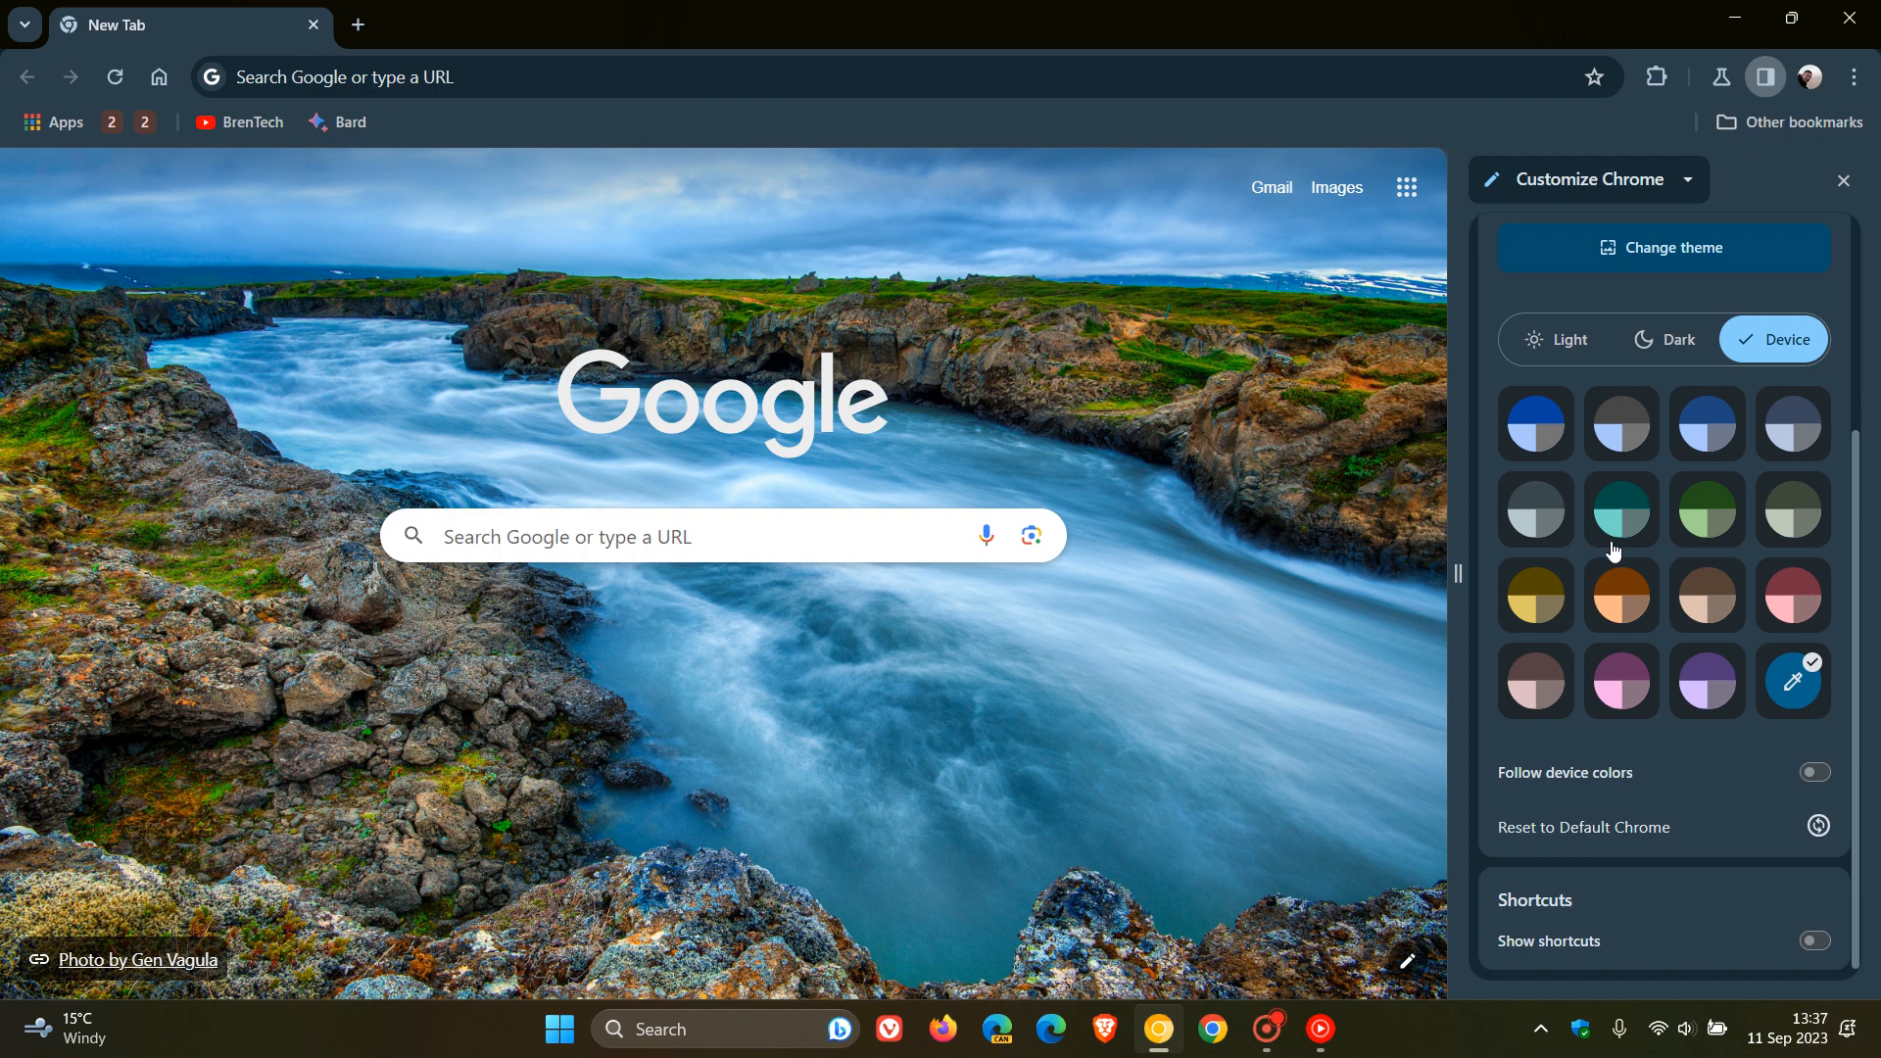
mouse_move(1715, 788)
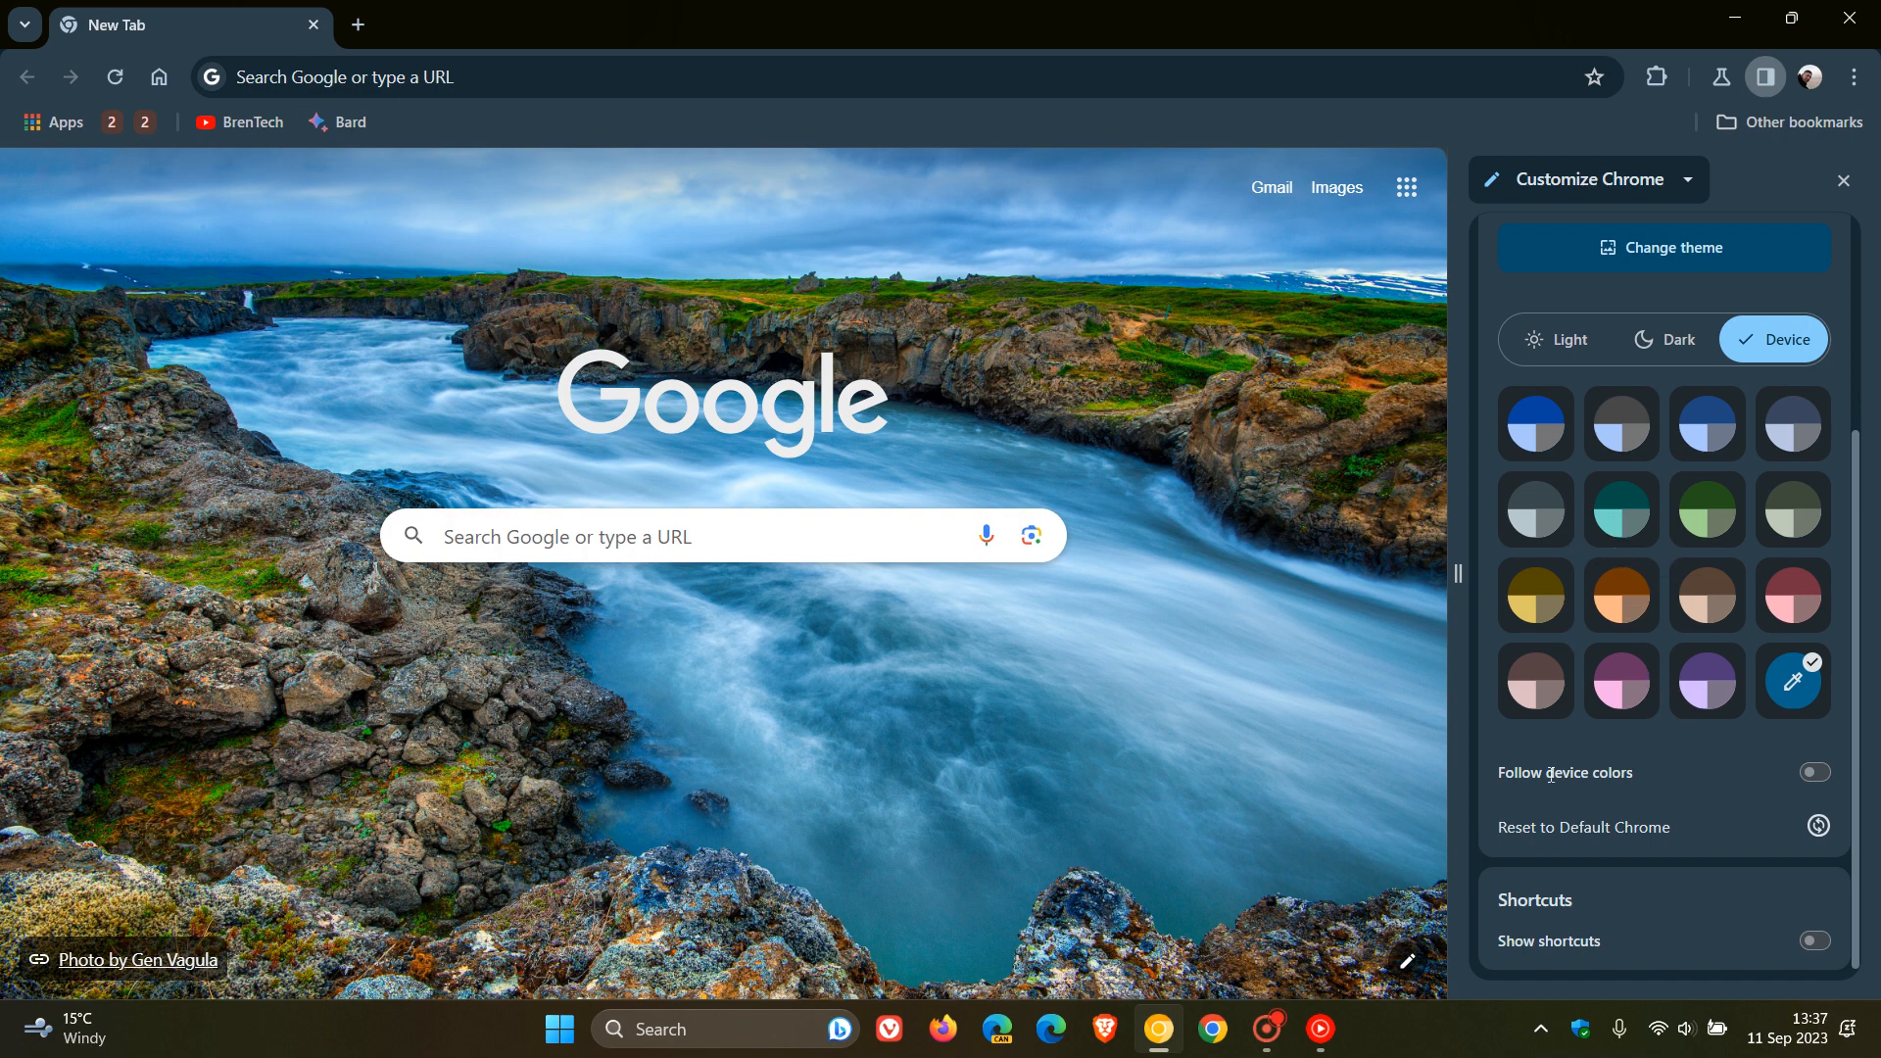
mouse_move(1756, 774)
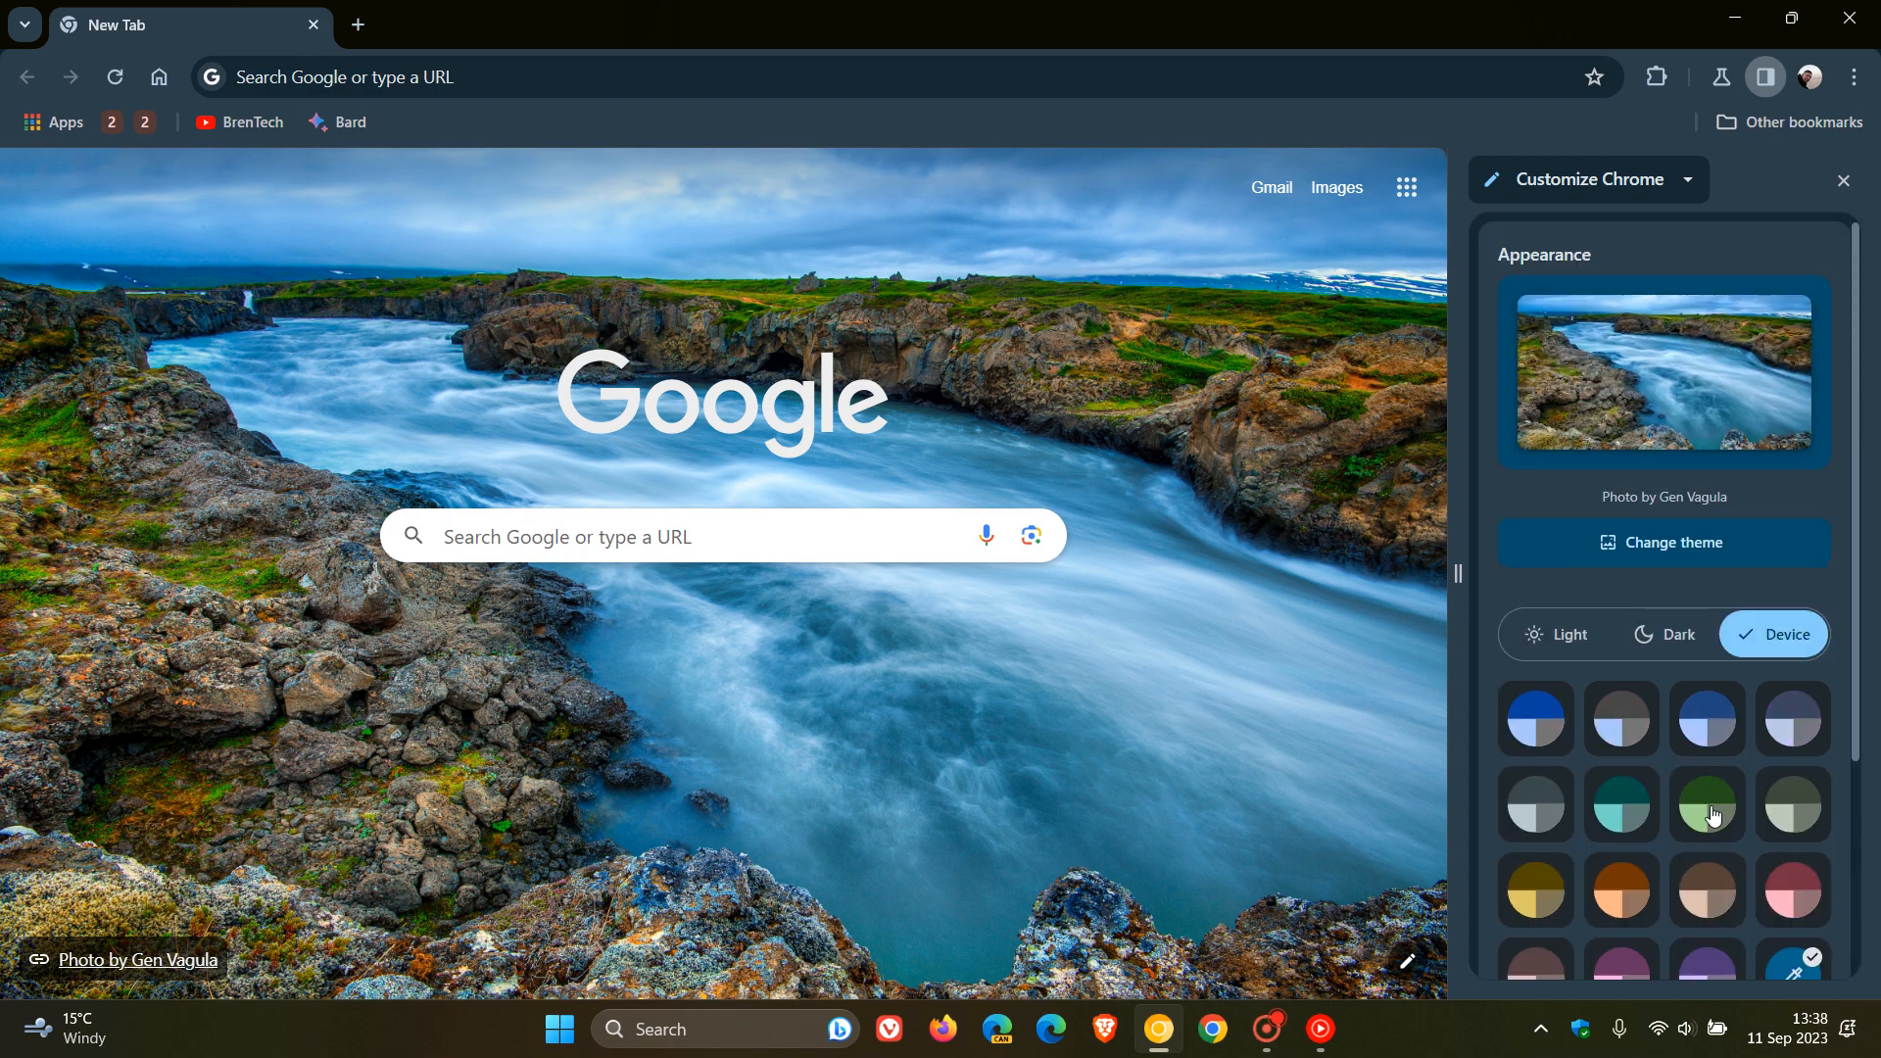
scroll(down, 3)
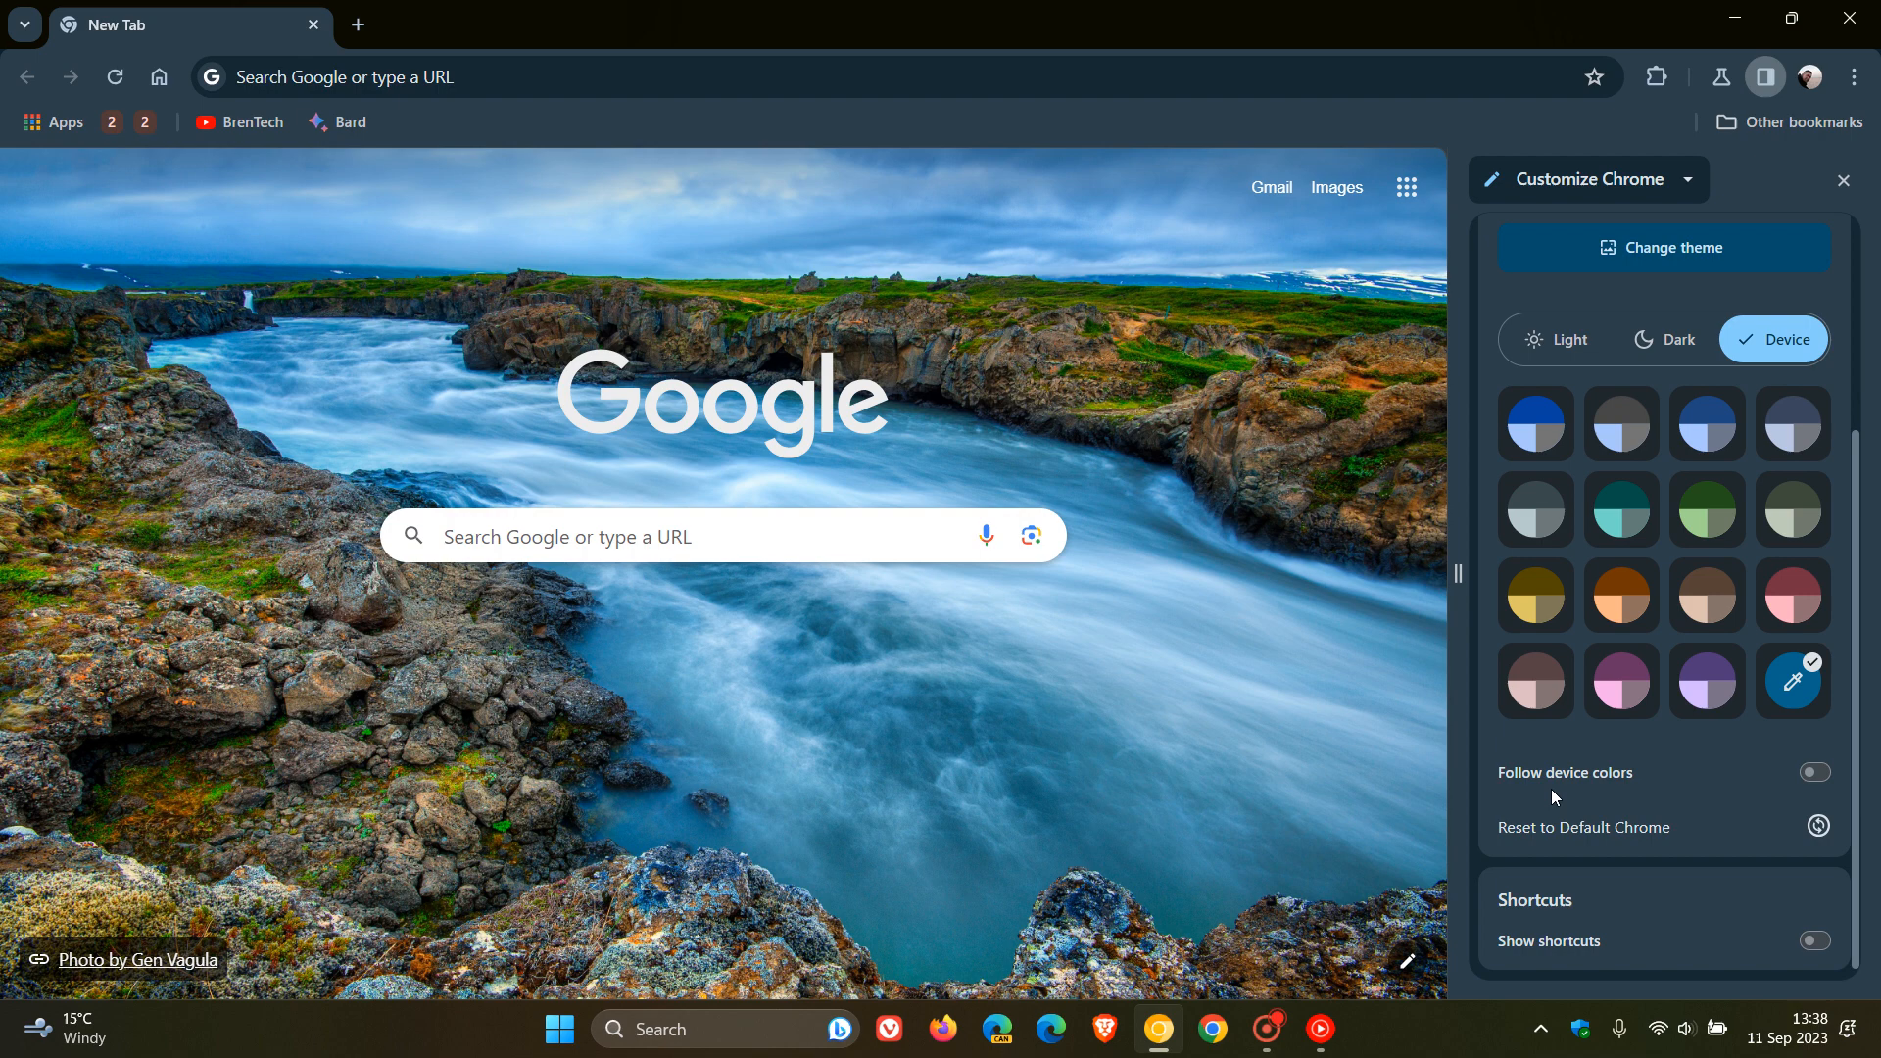
mouse_move(1765, 793)
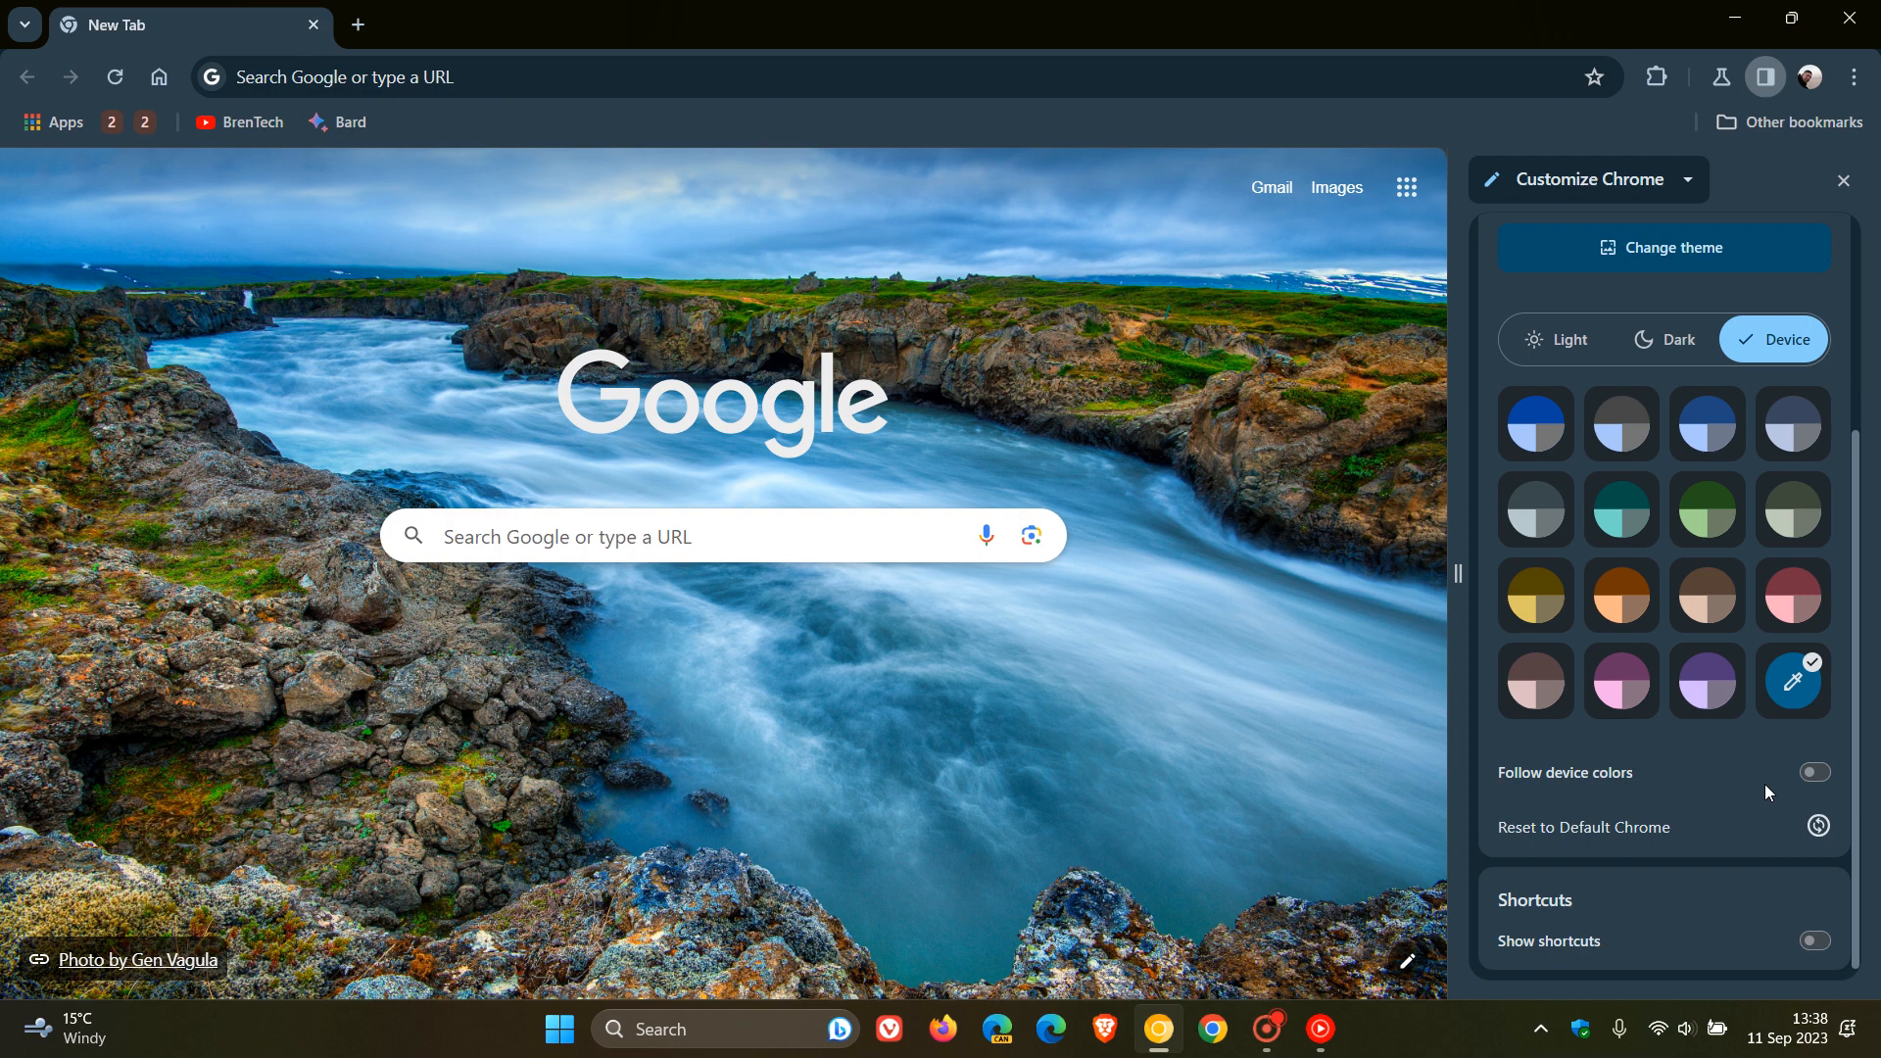
Switch on Follow device colors so Chrome adopts the accent tint, then launch Windows Settings
click(1815, 773)
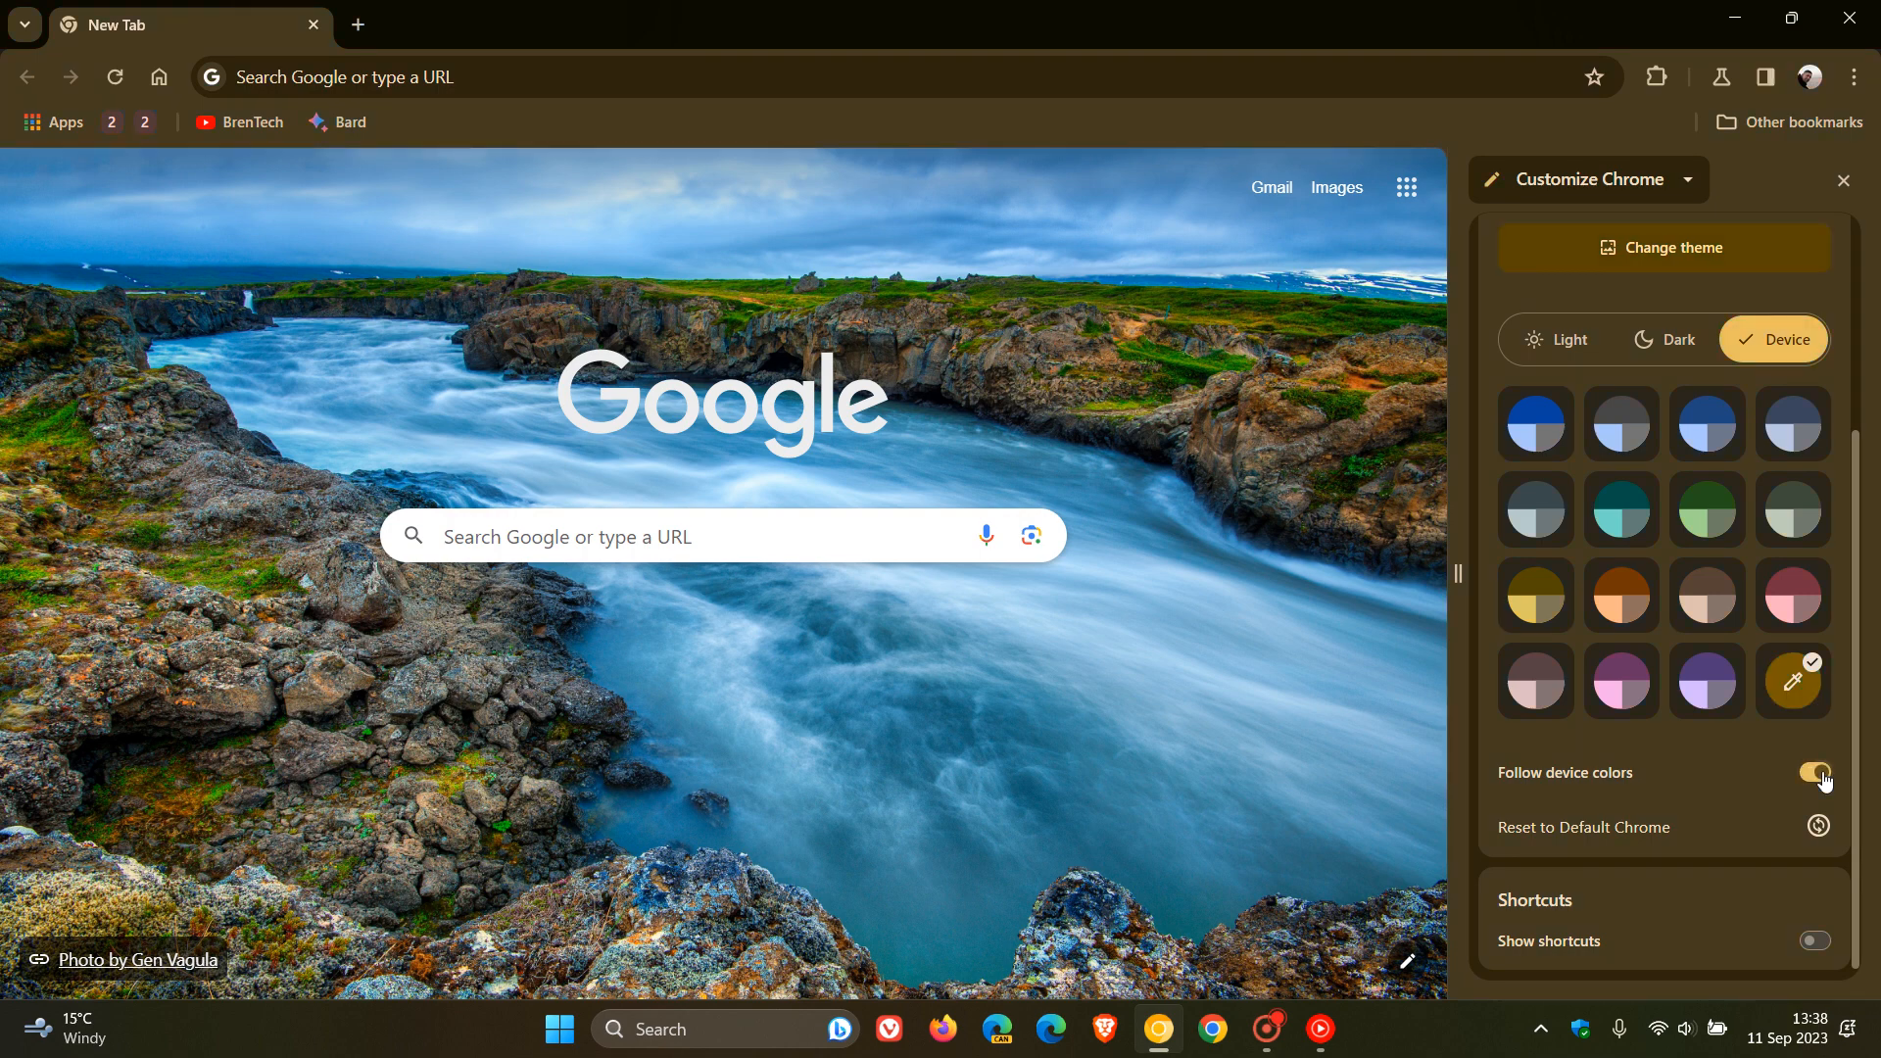
mouse_move(1704, 774)
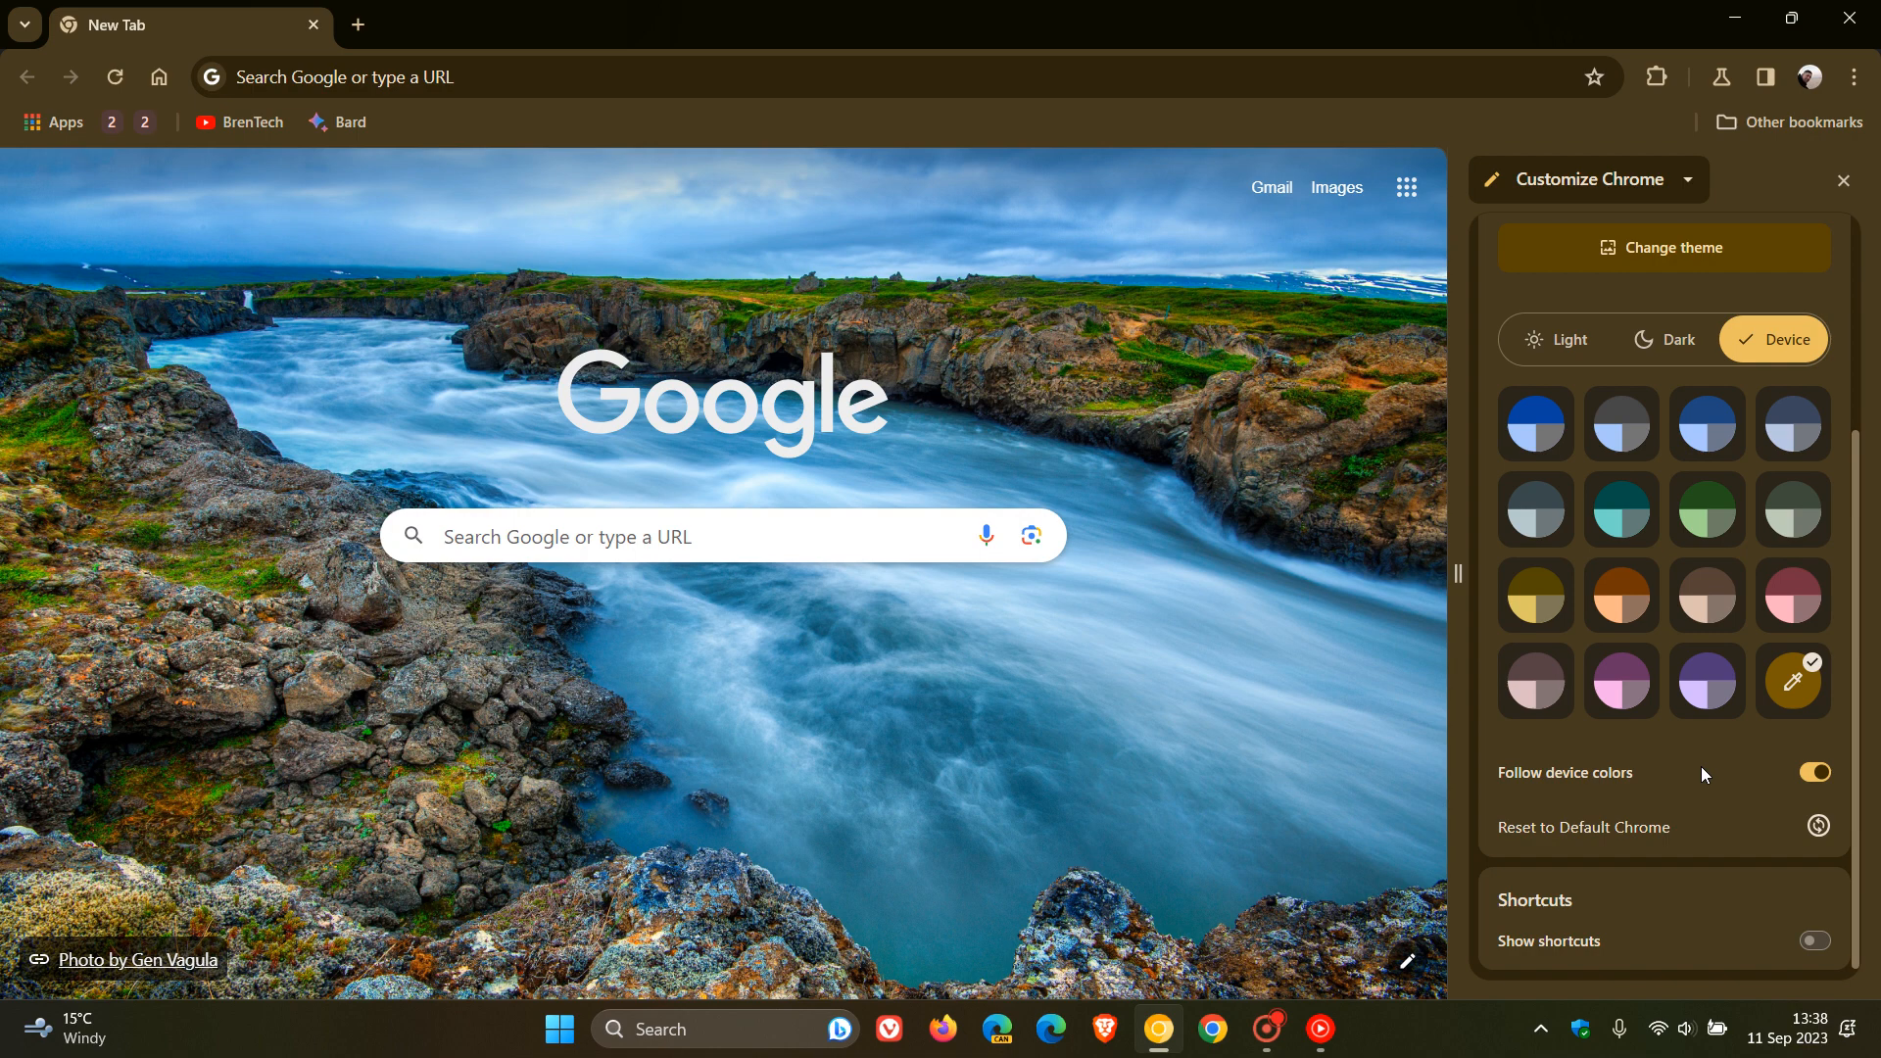
click(560, 1030)
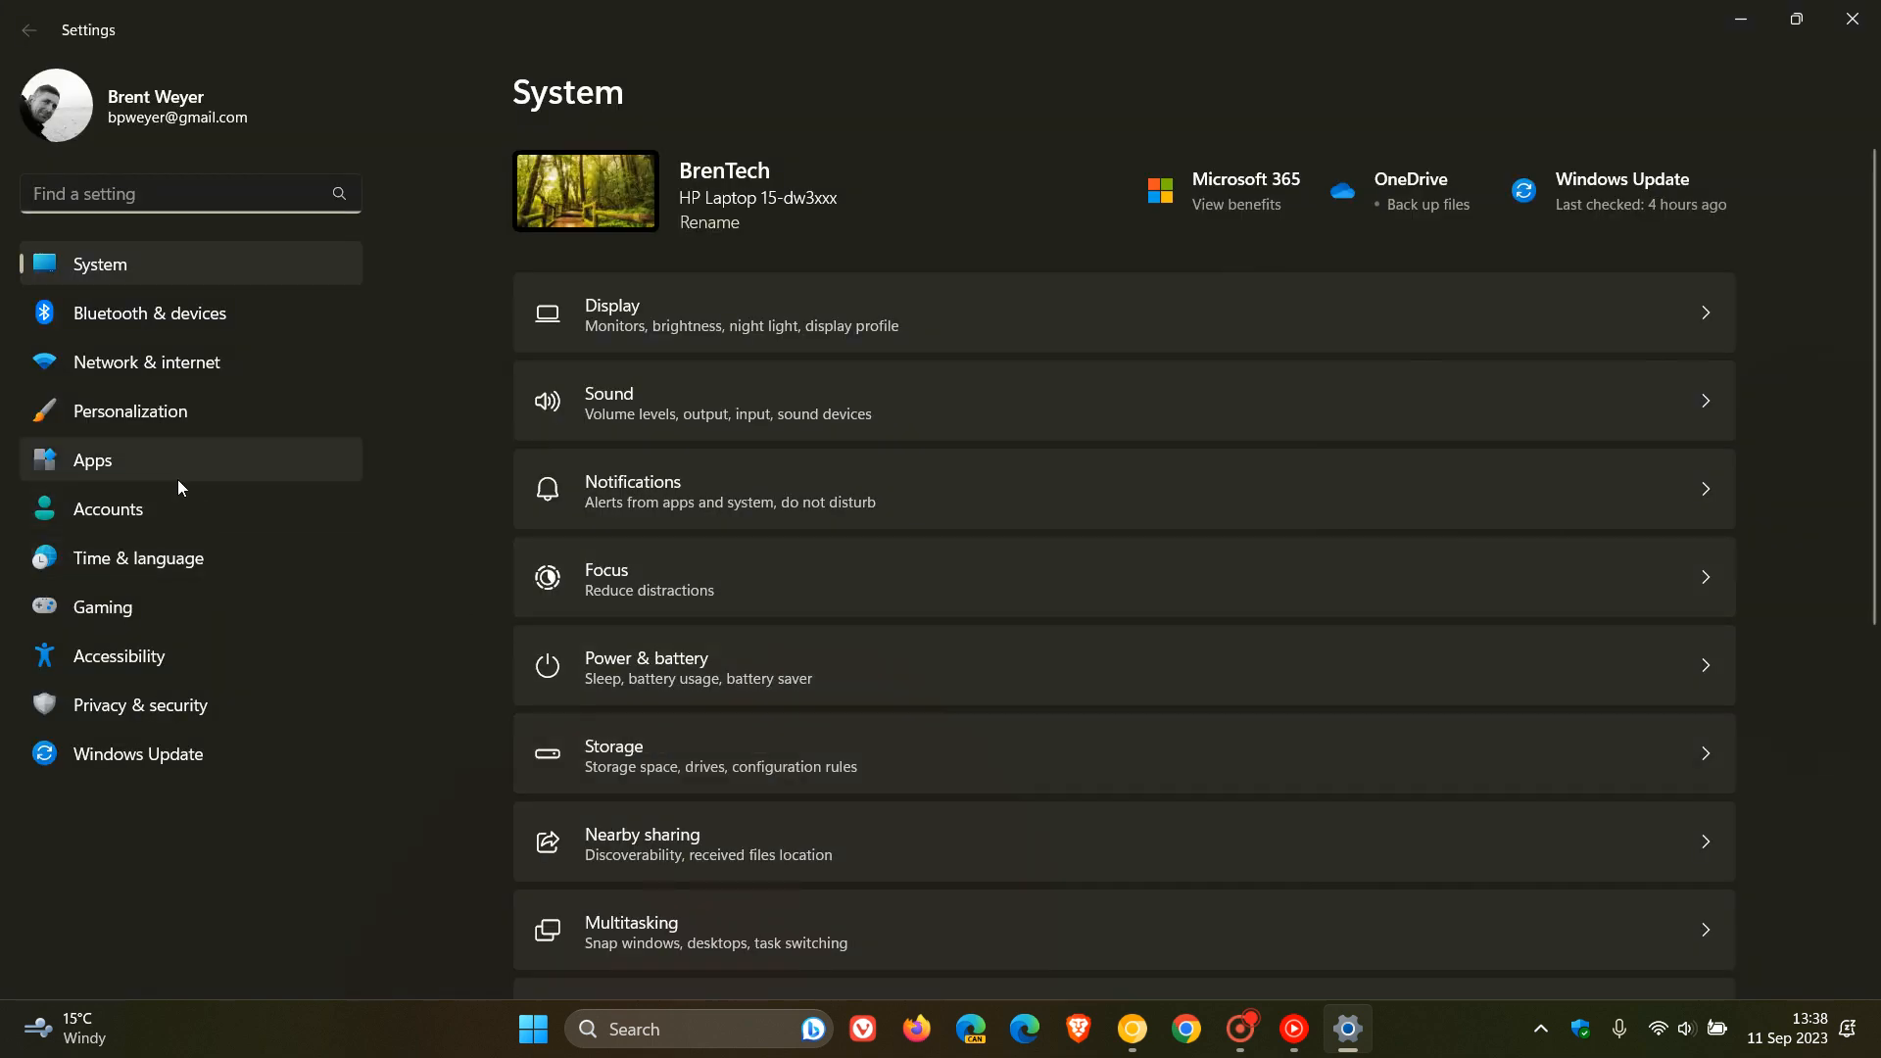
In Personalization > Colors, set the accent to yellow gold, red, purple, then dark green, and minimize Settings
click(131, 412)
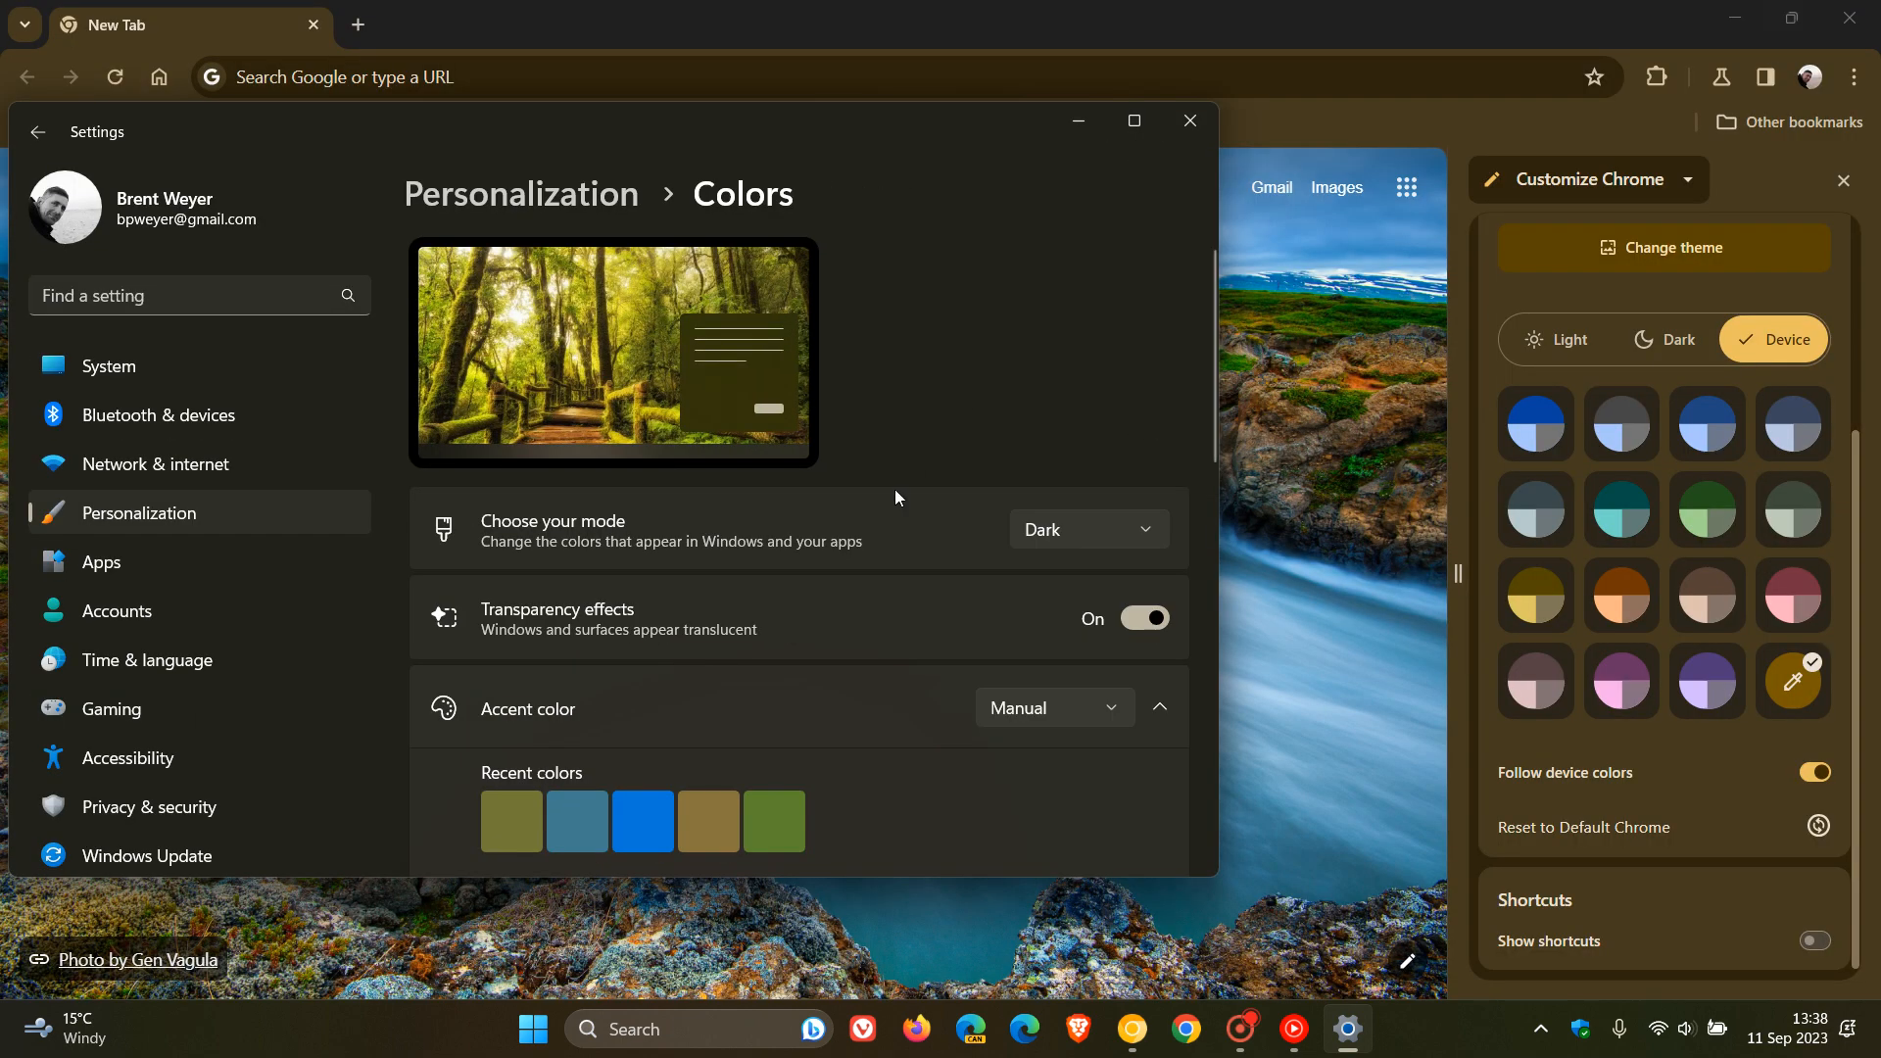
scroll(down, 3)
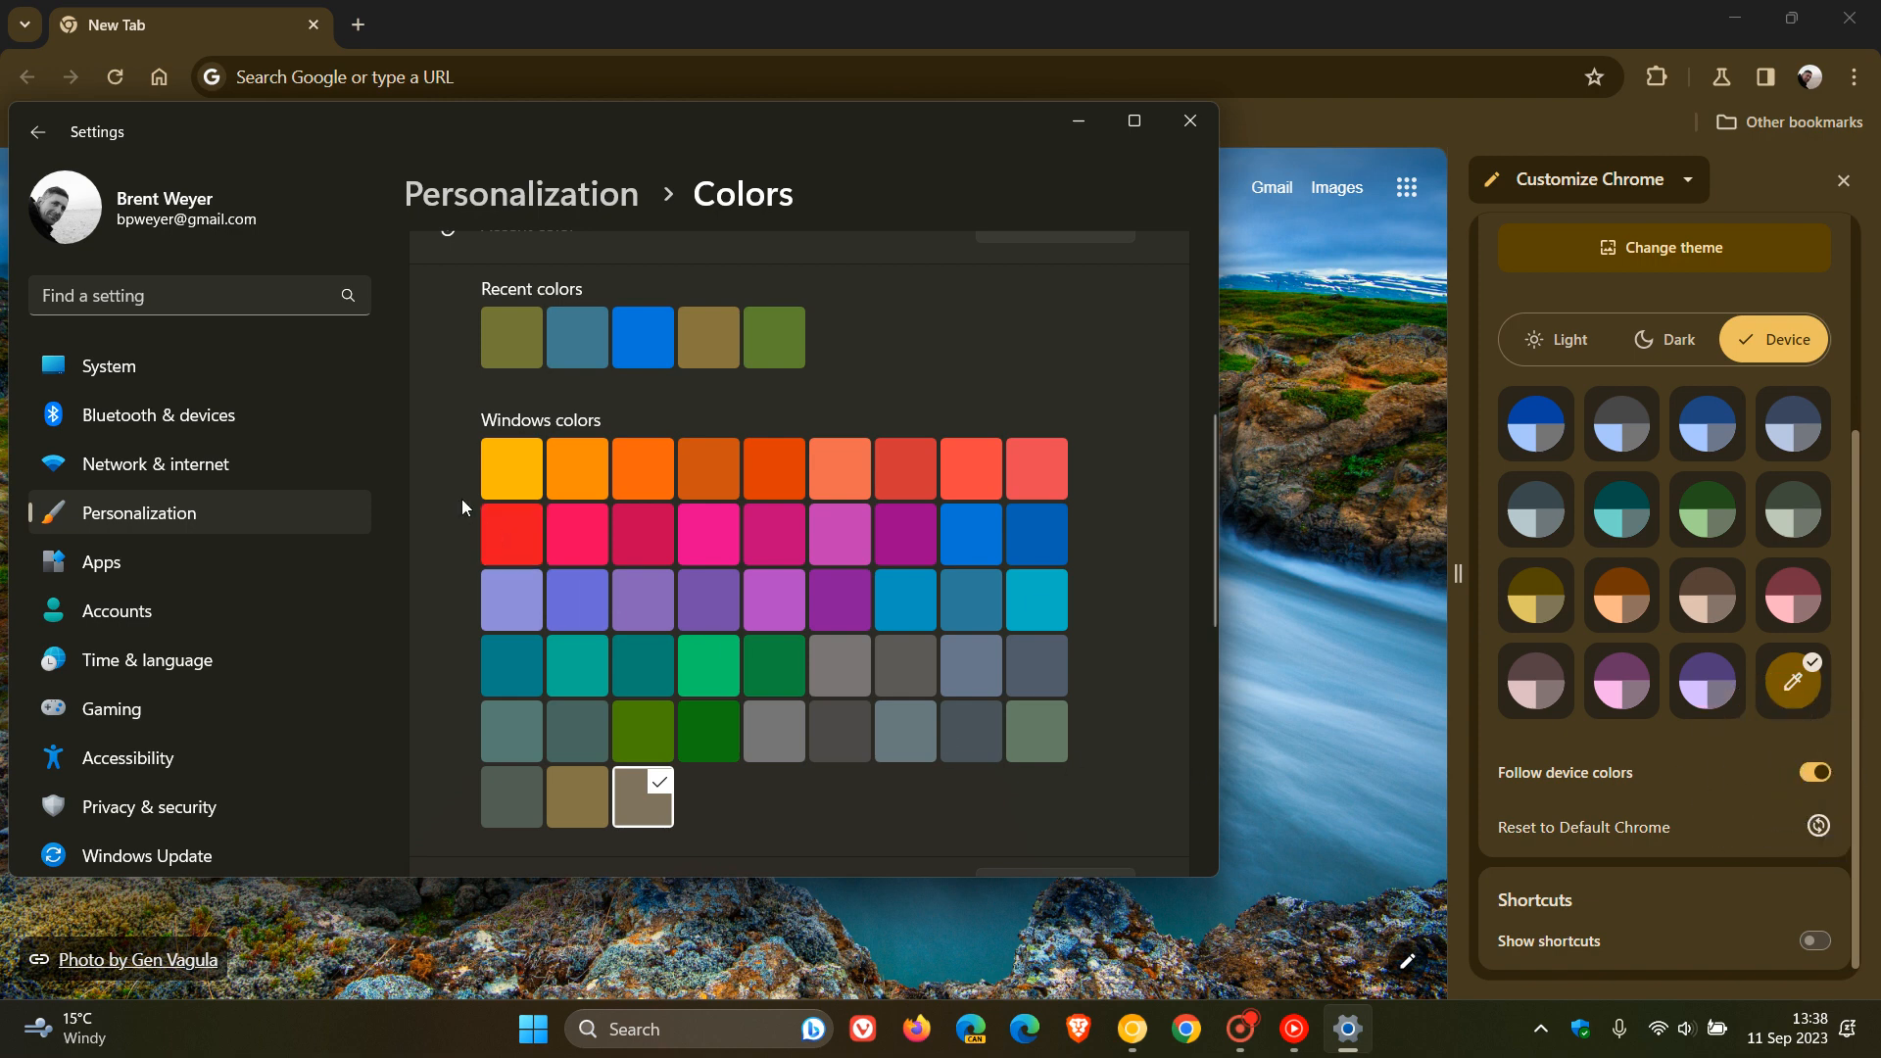
mouse_move(511, 470)
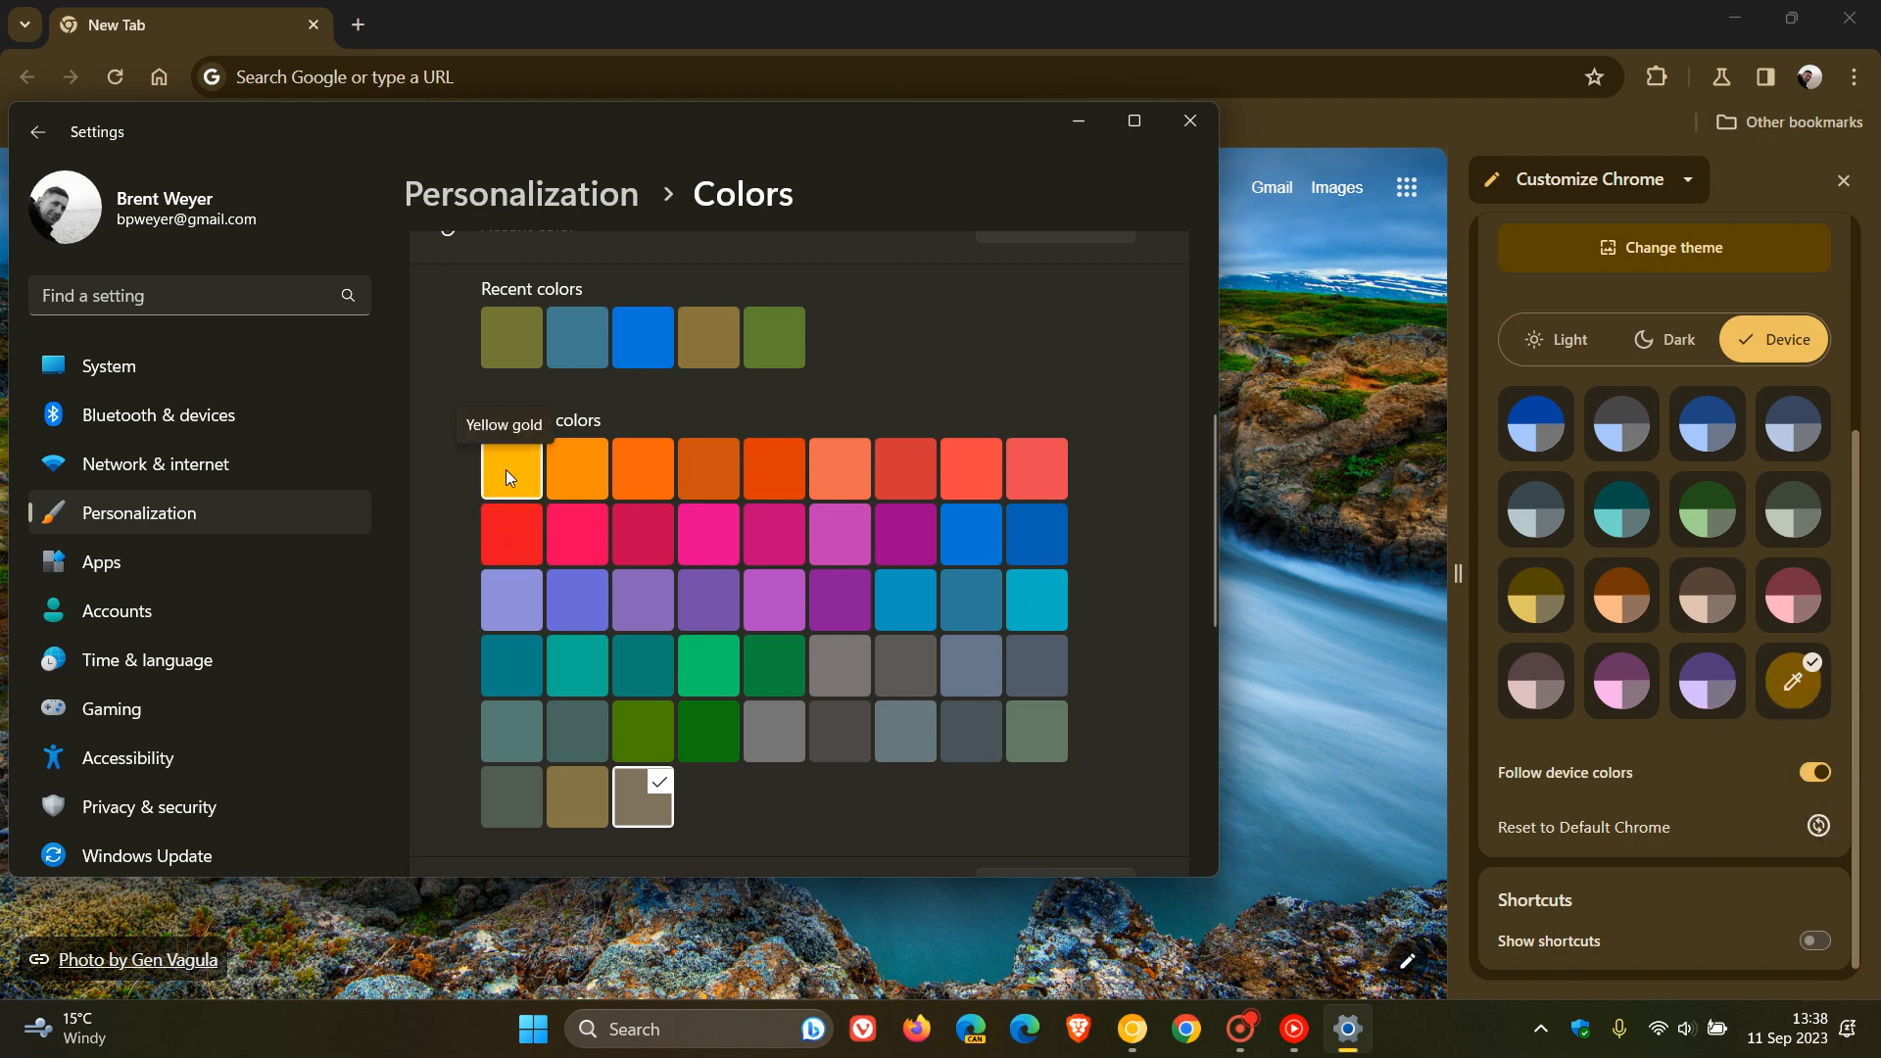
click(511, 468)
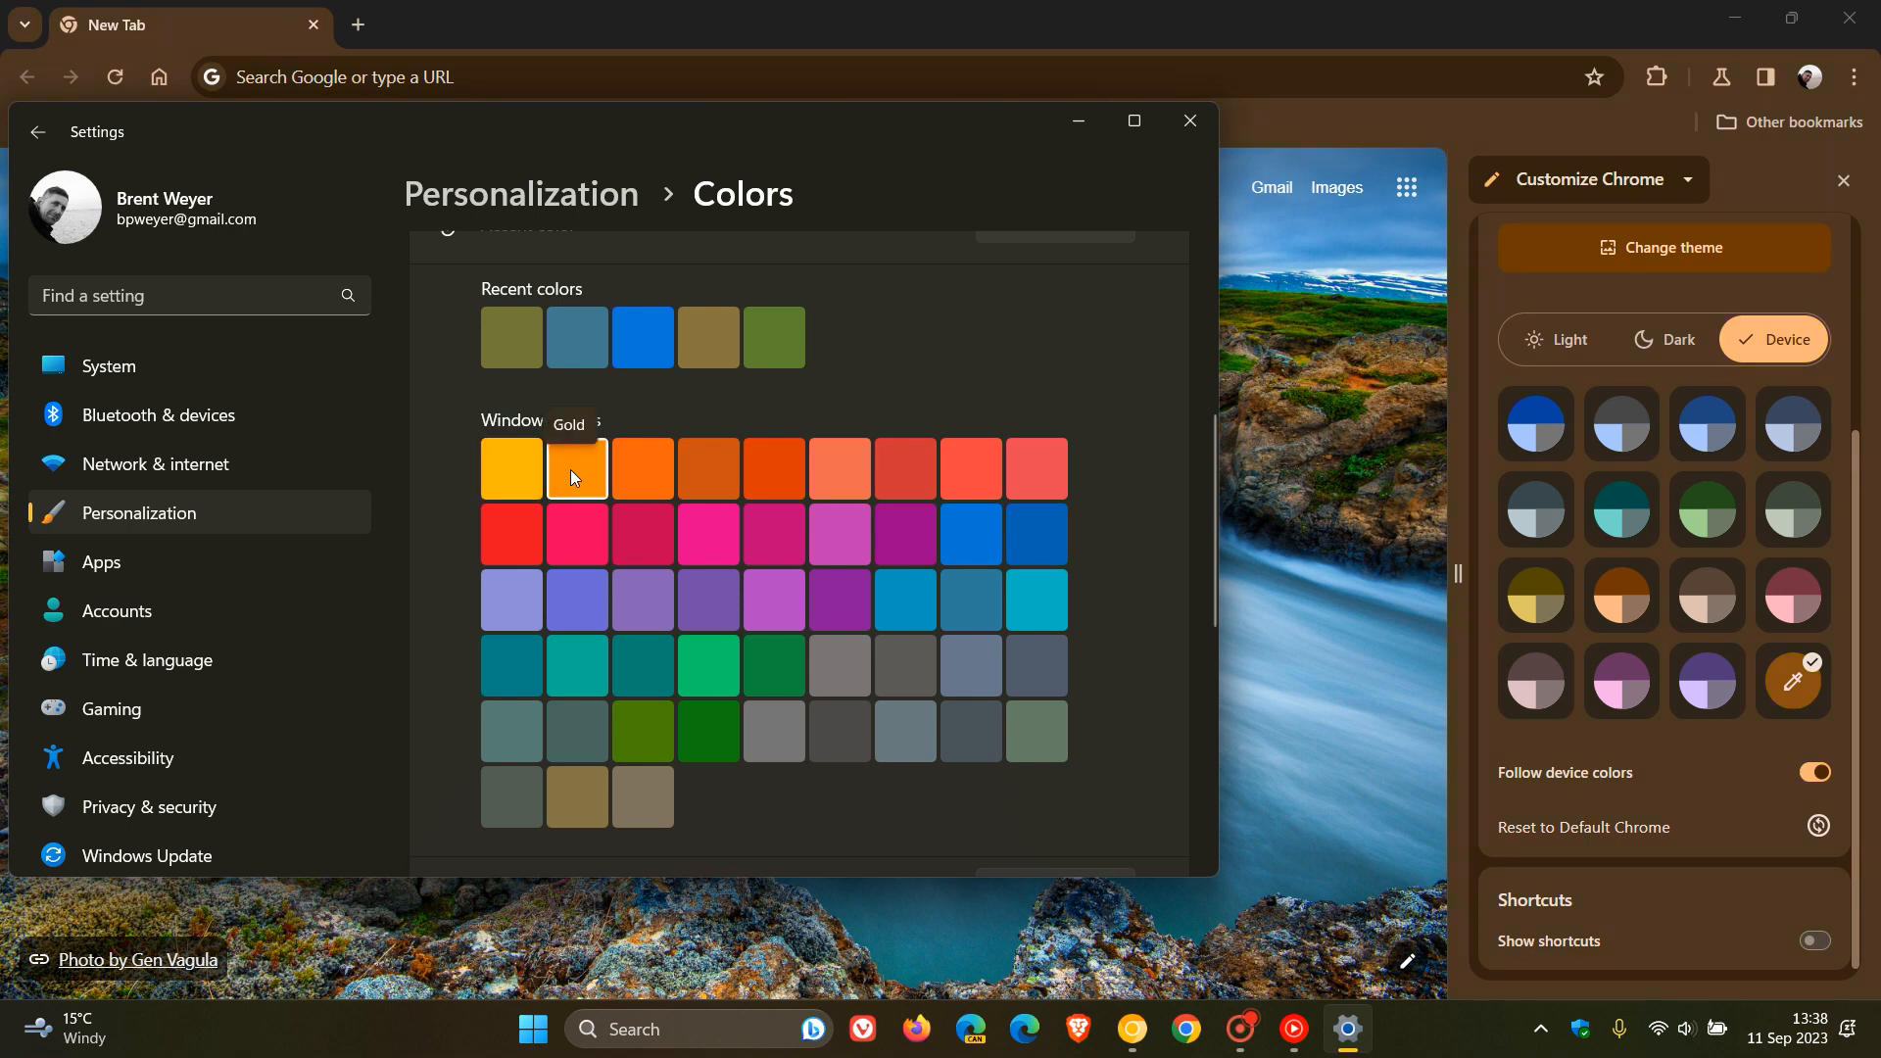
click(577, 468)
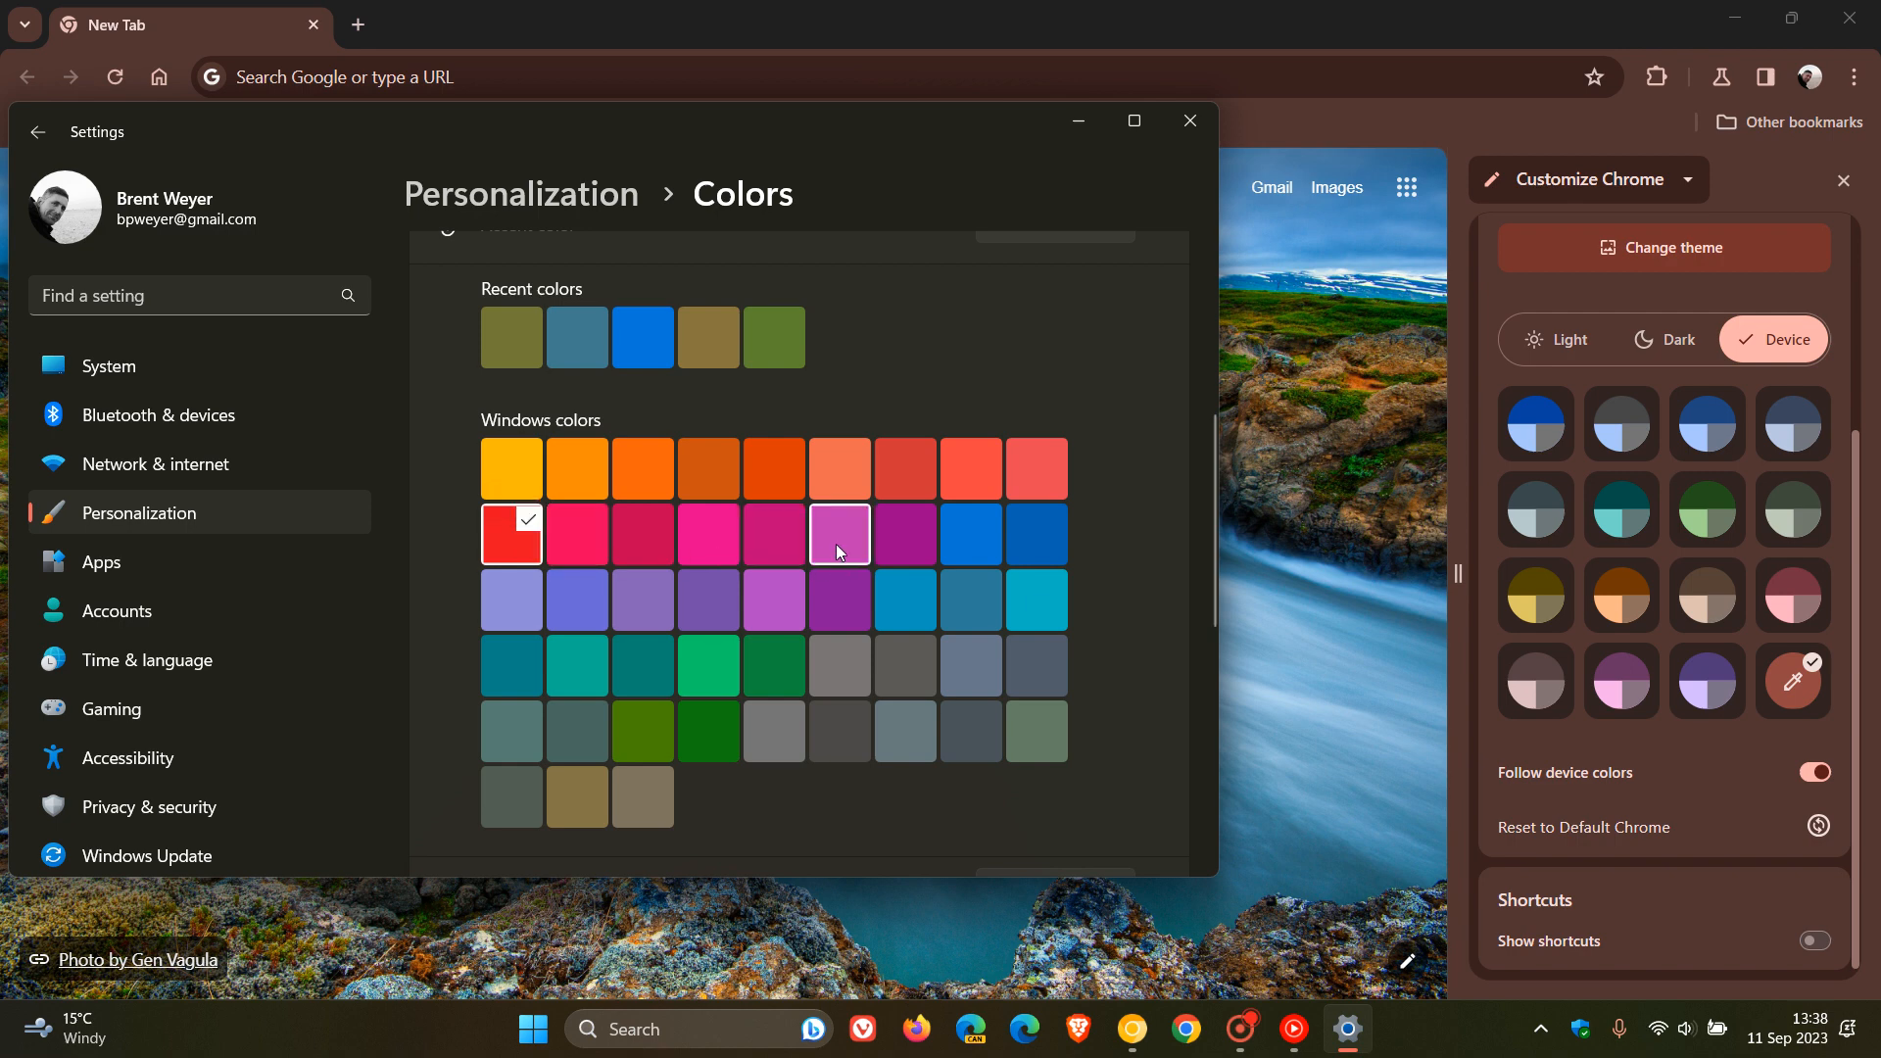
mouse_move(839, 553)
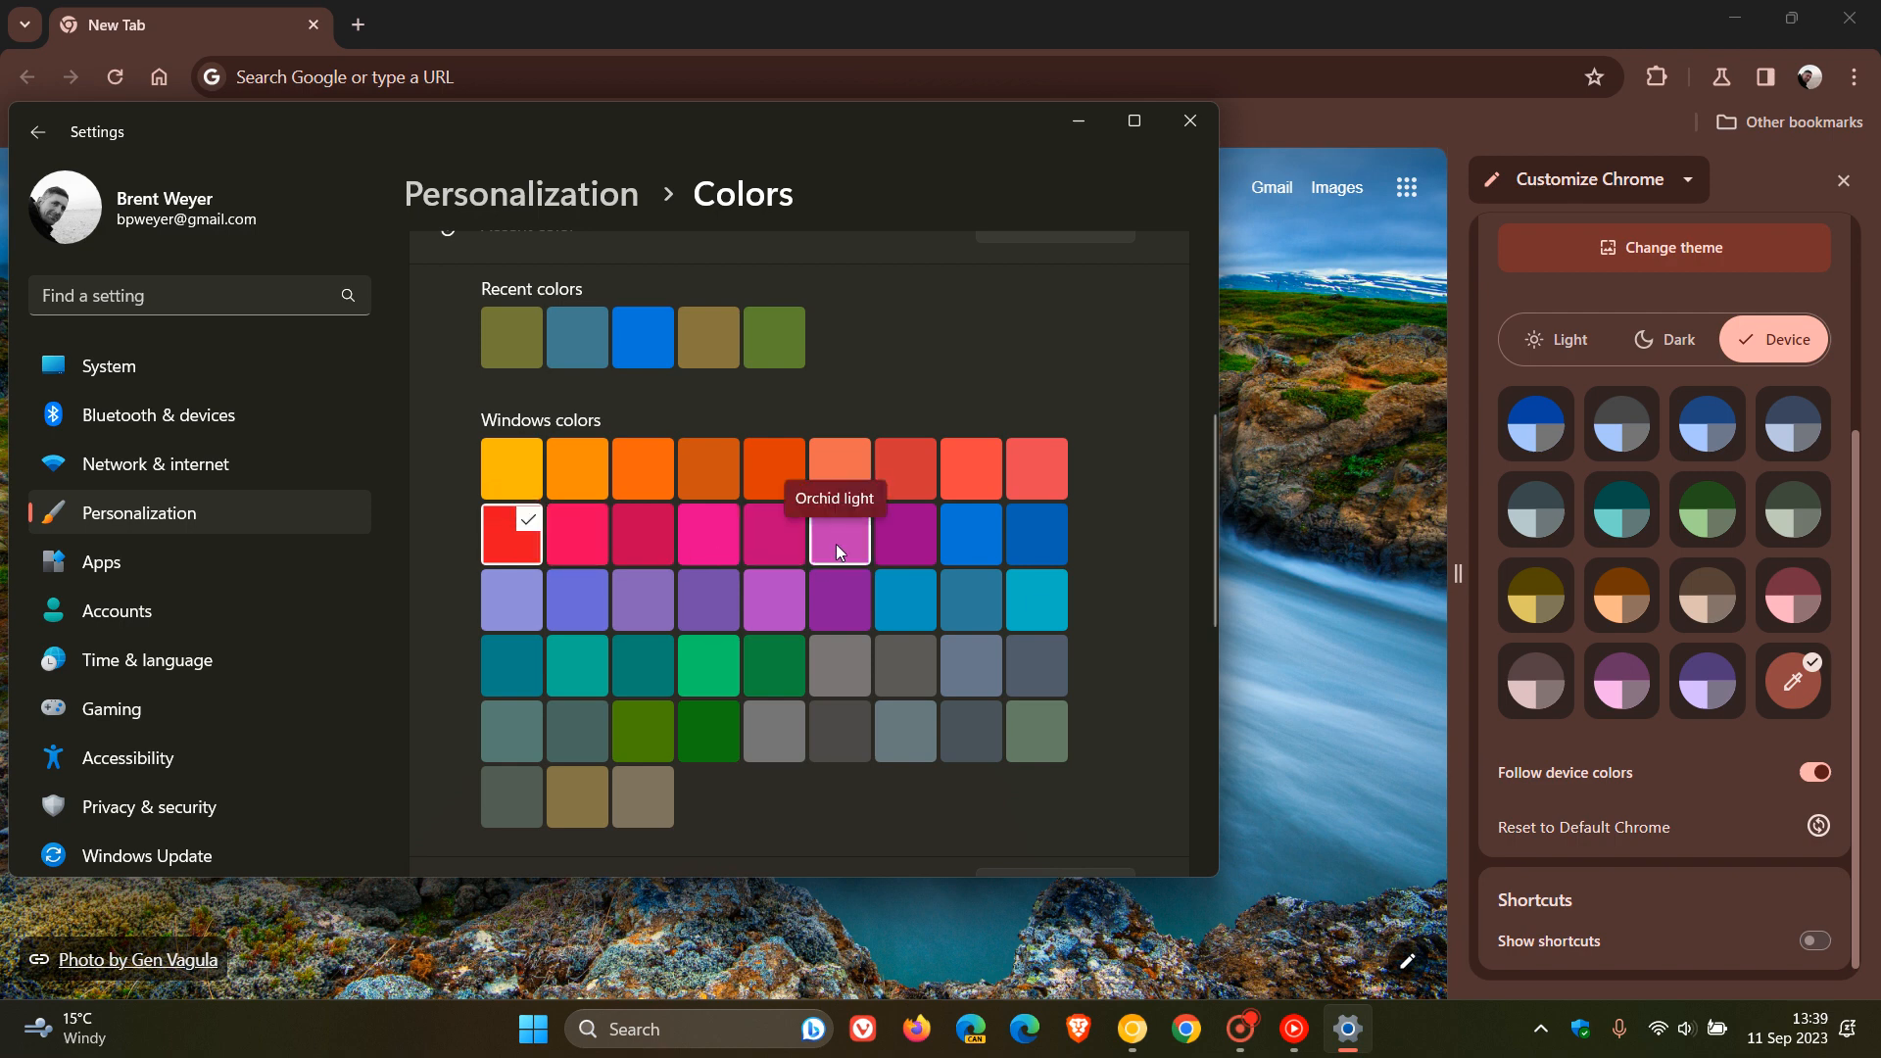
click(838, 534)
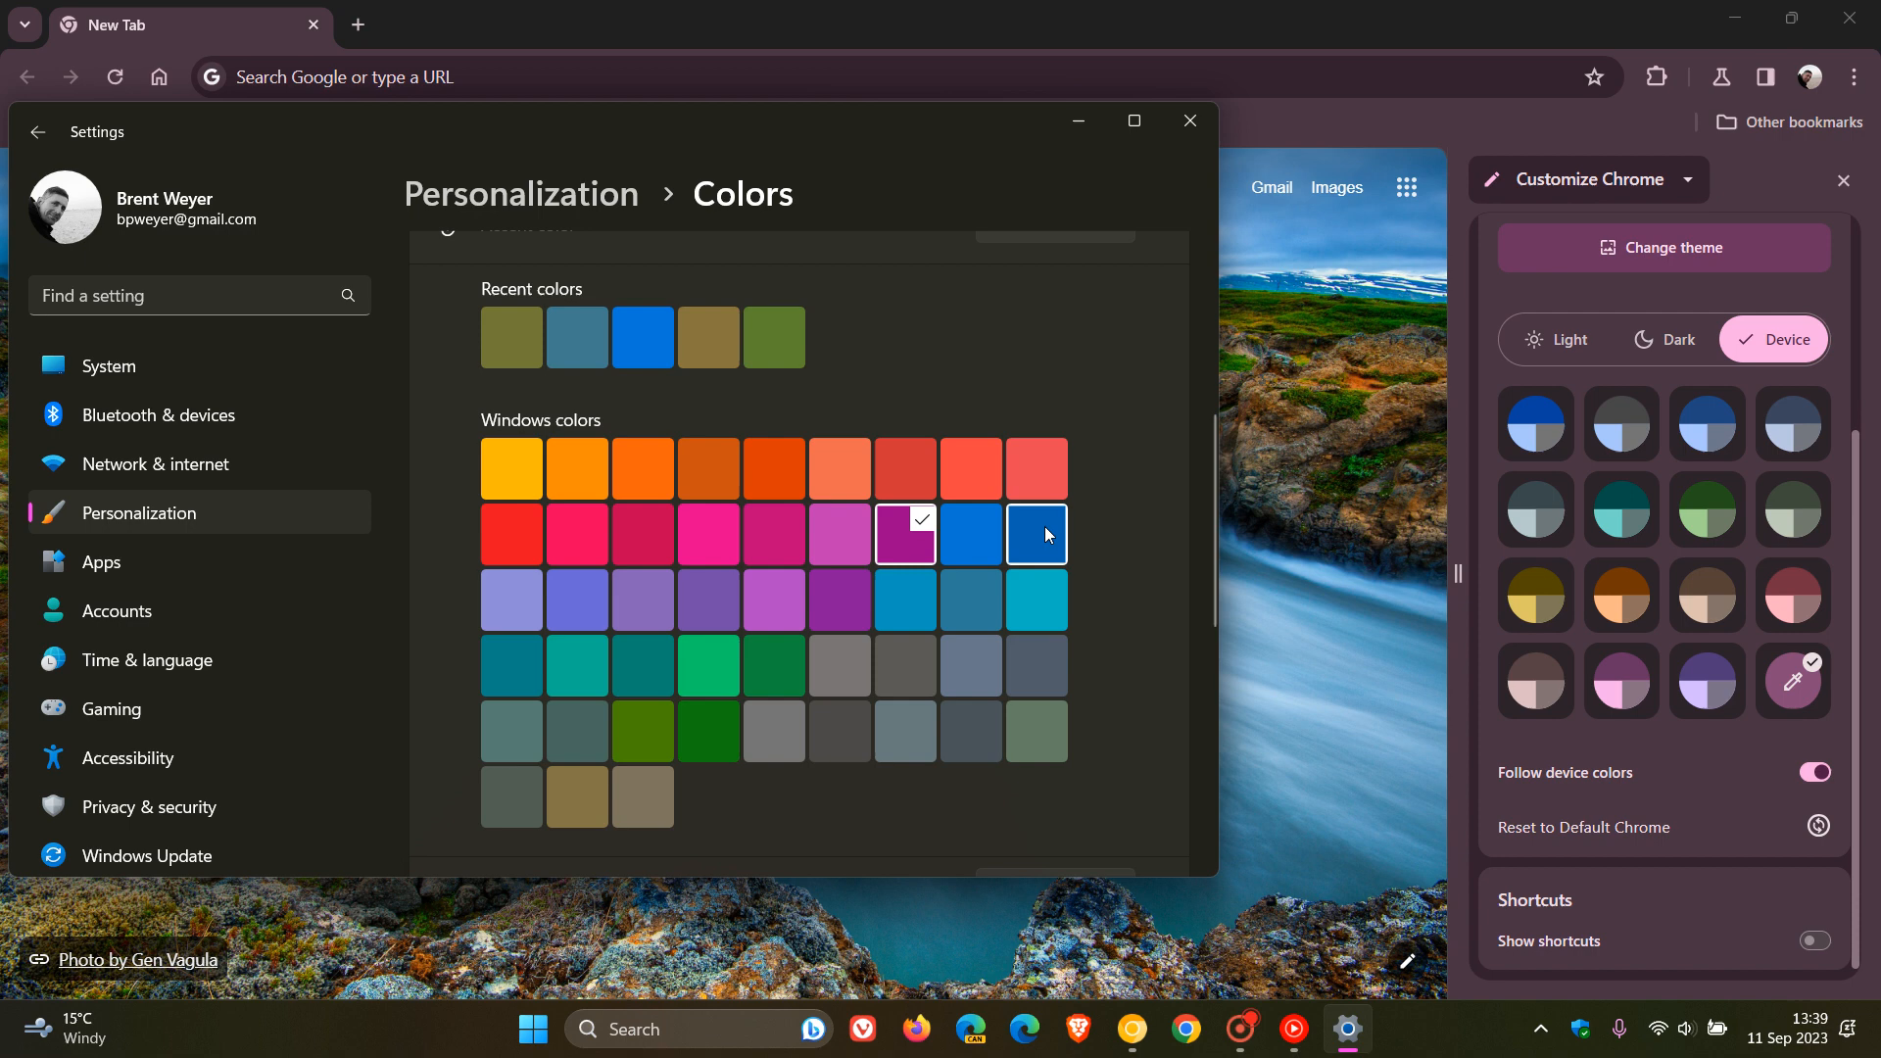
click(1036, 534)
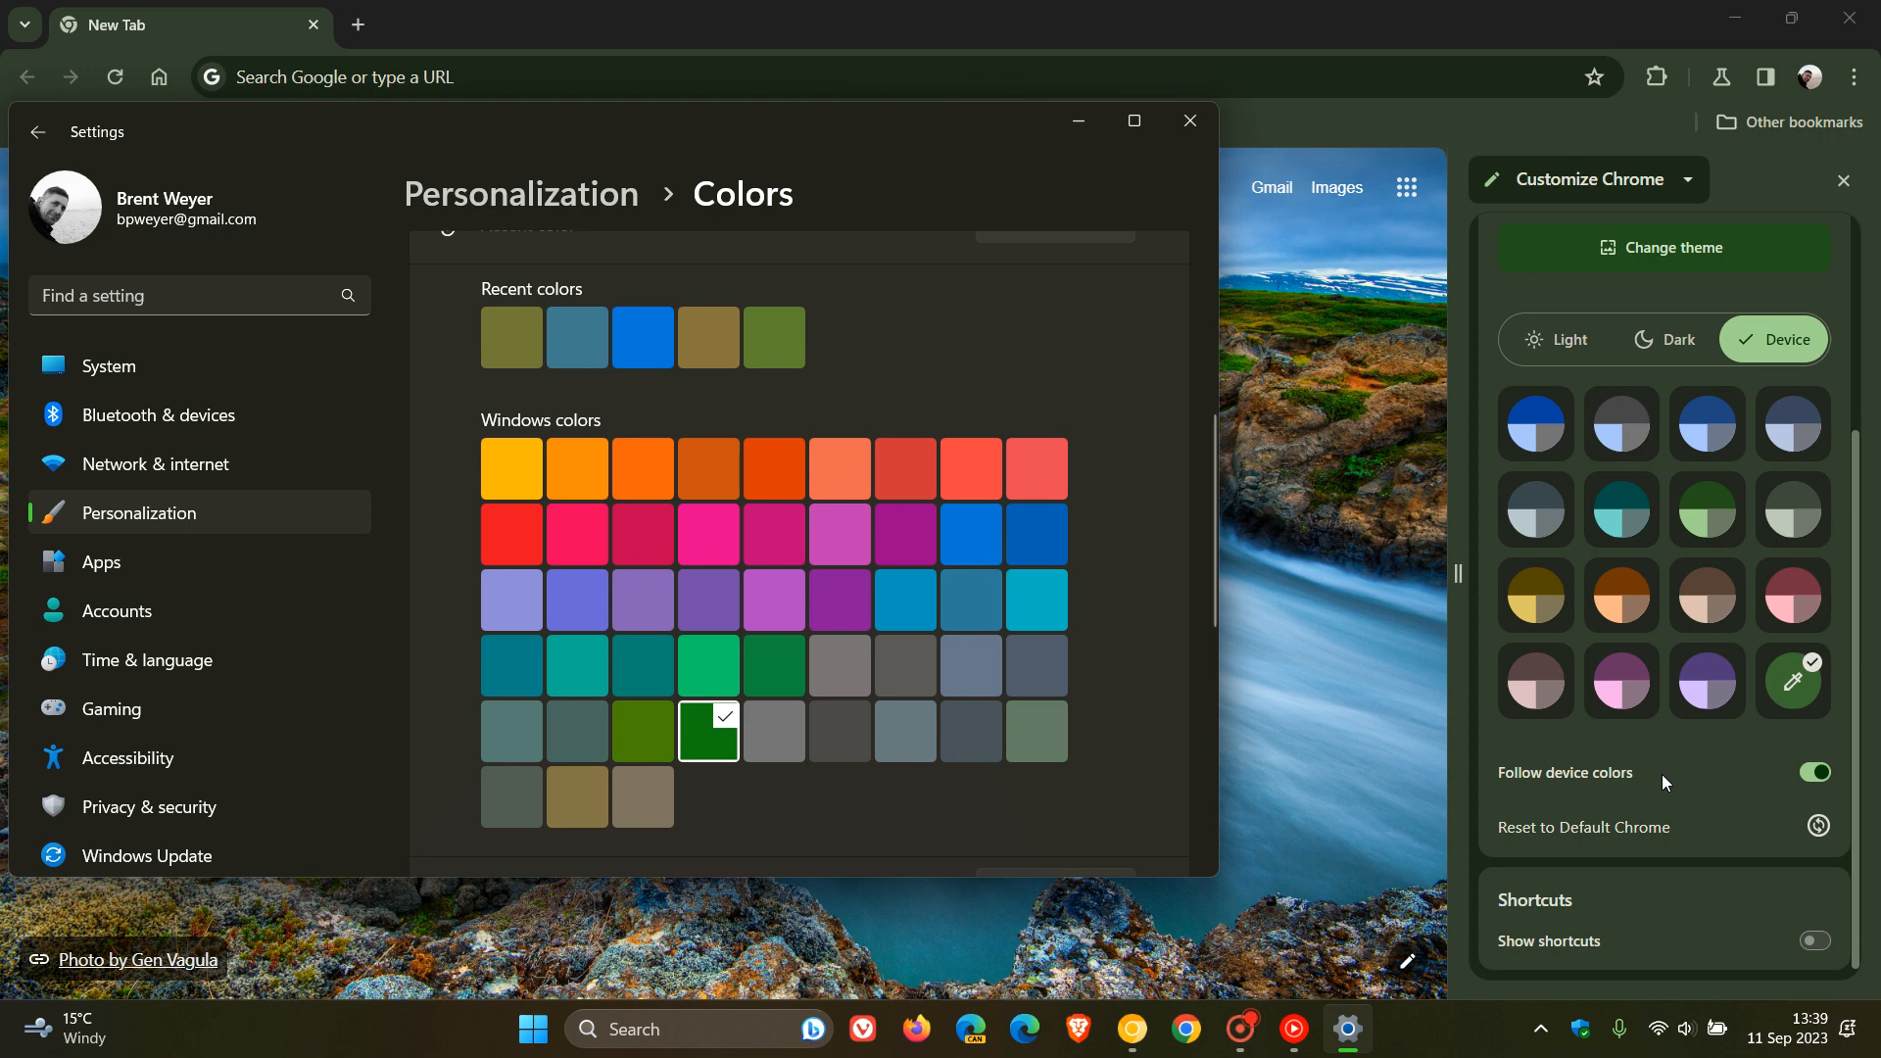
mouse_move(1623, 365)
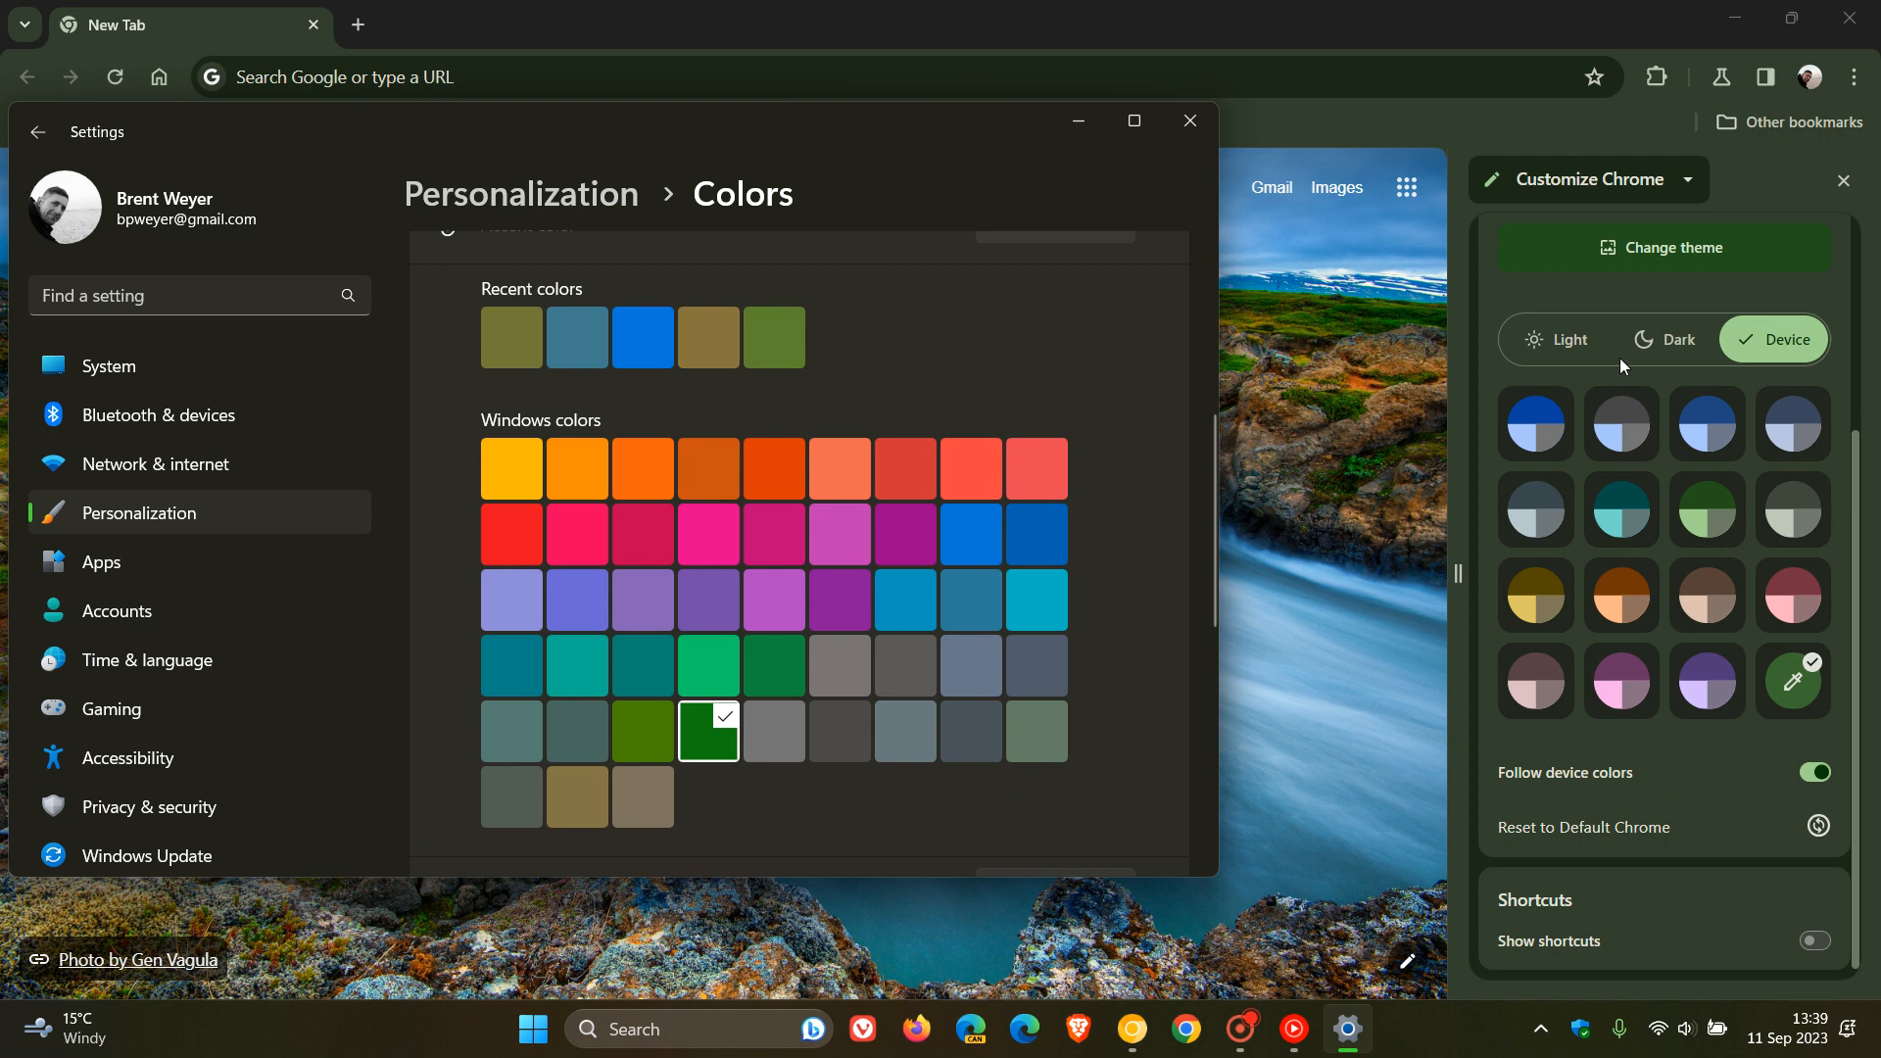
mouse_move(1687, 767)
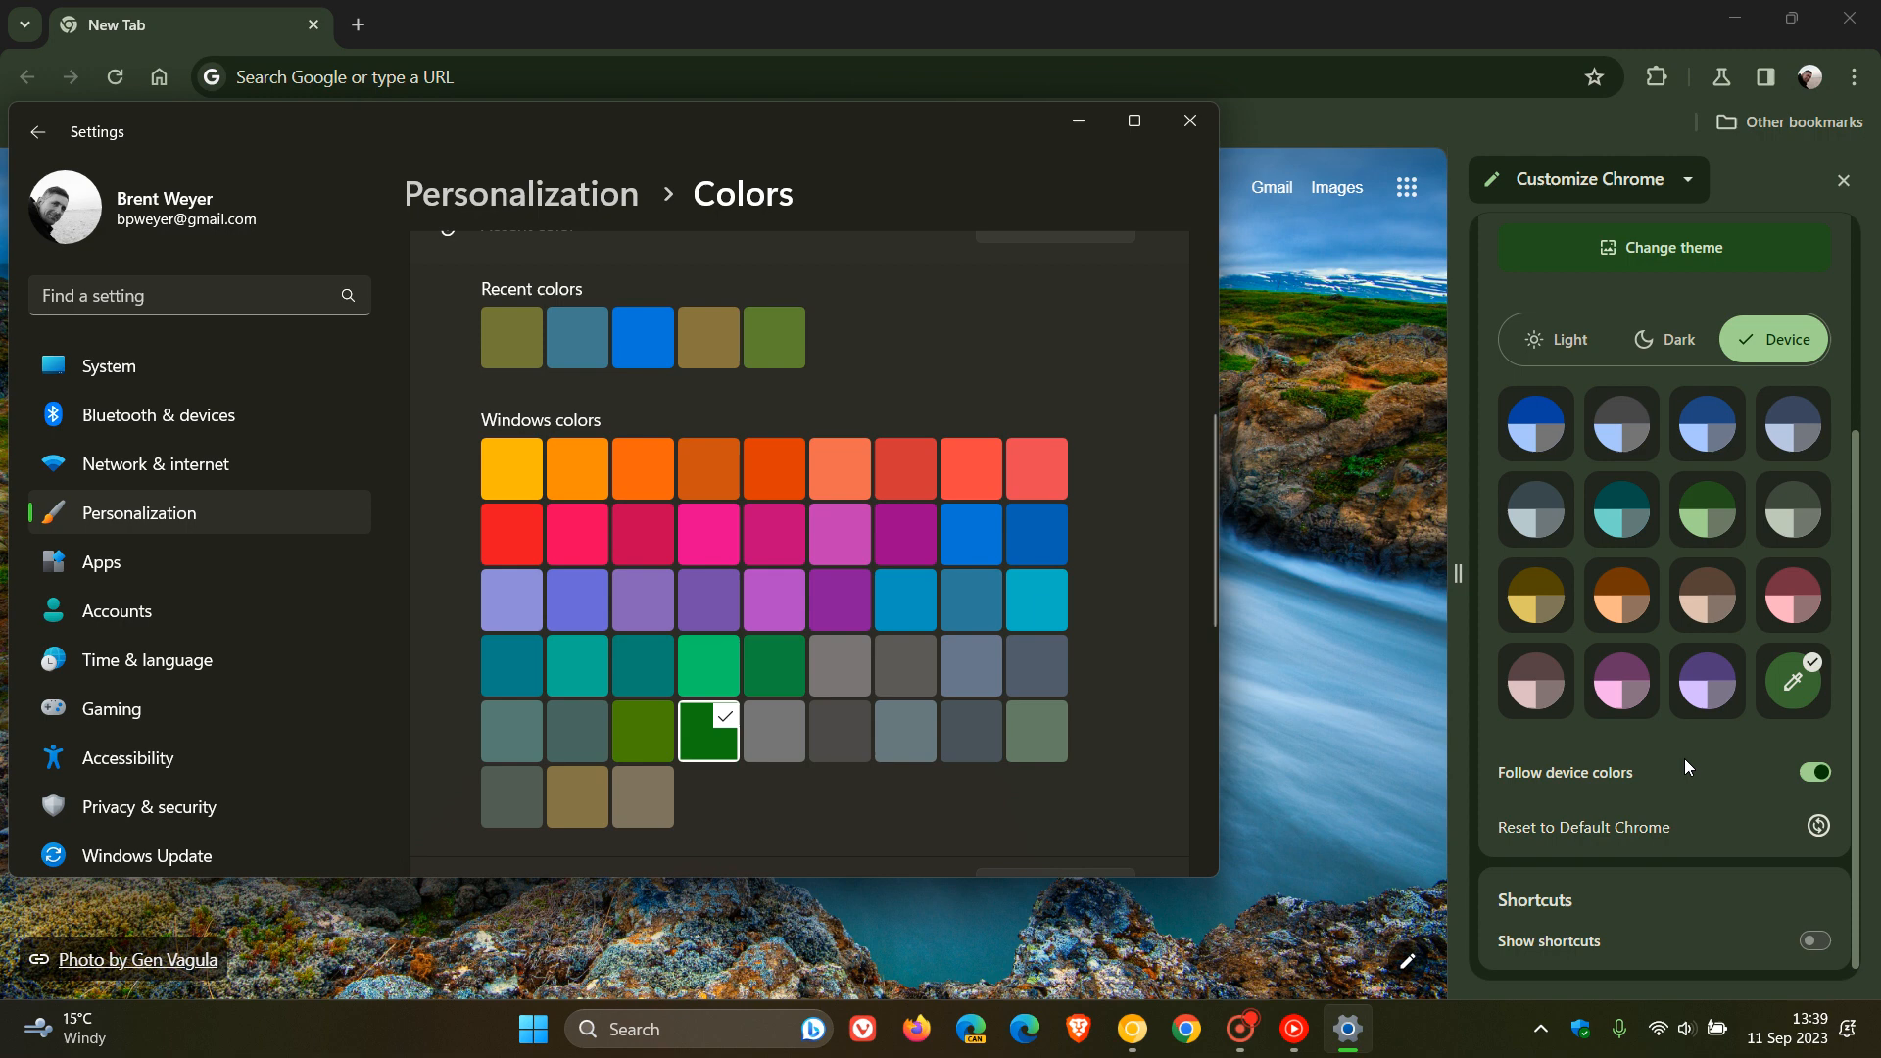
mouse_move(1257, 361)
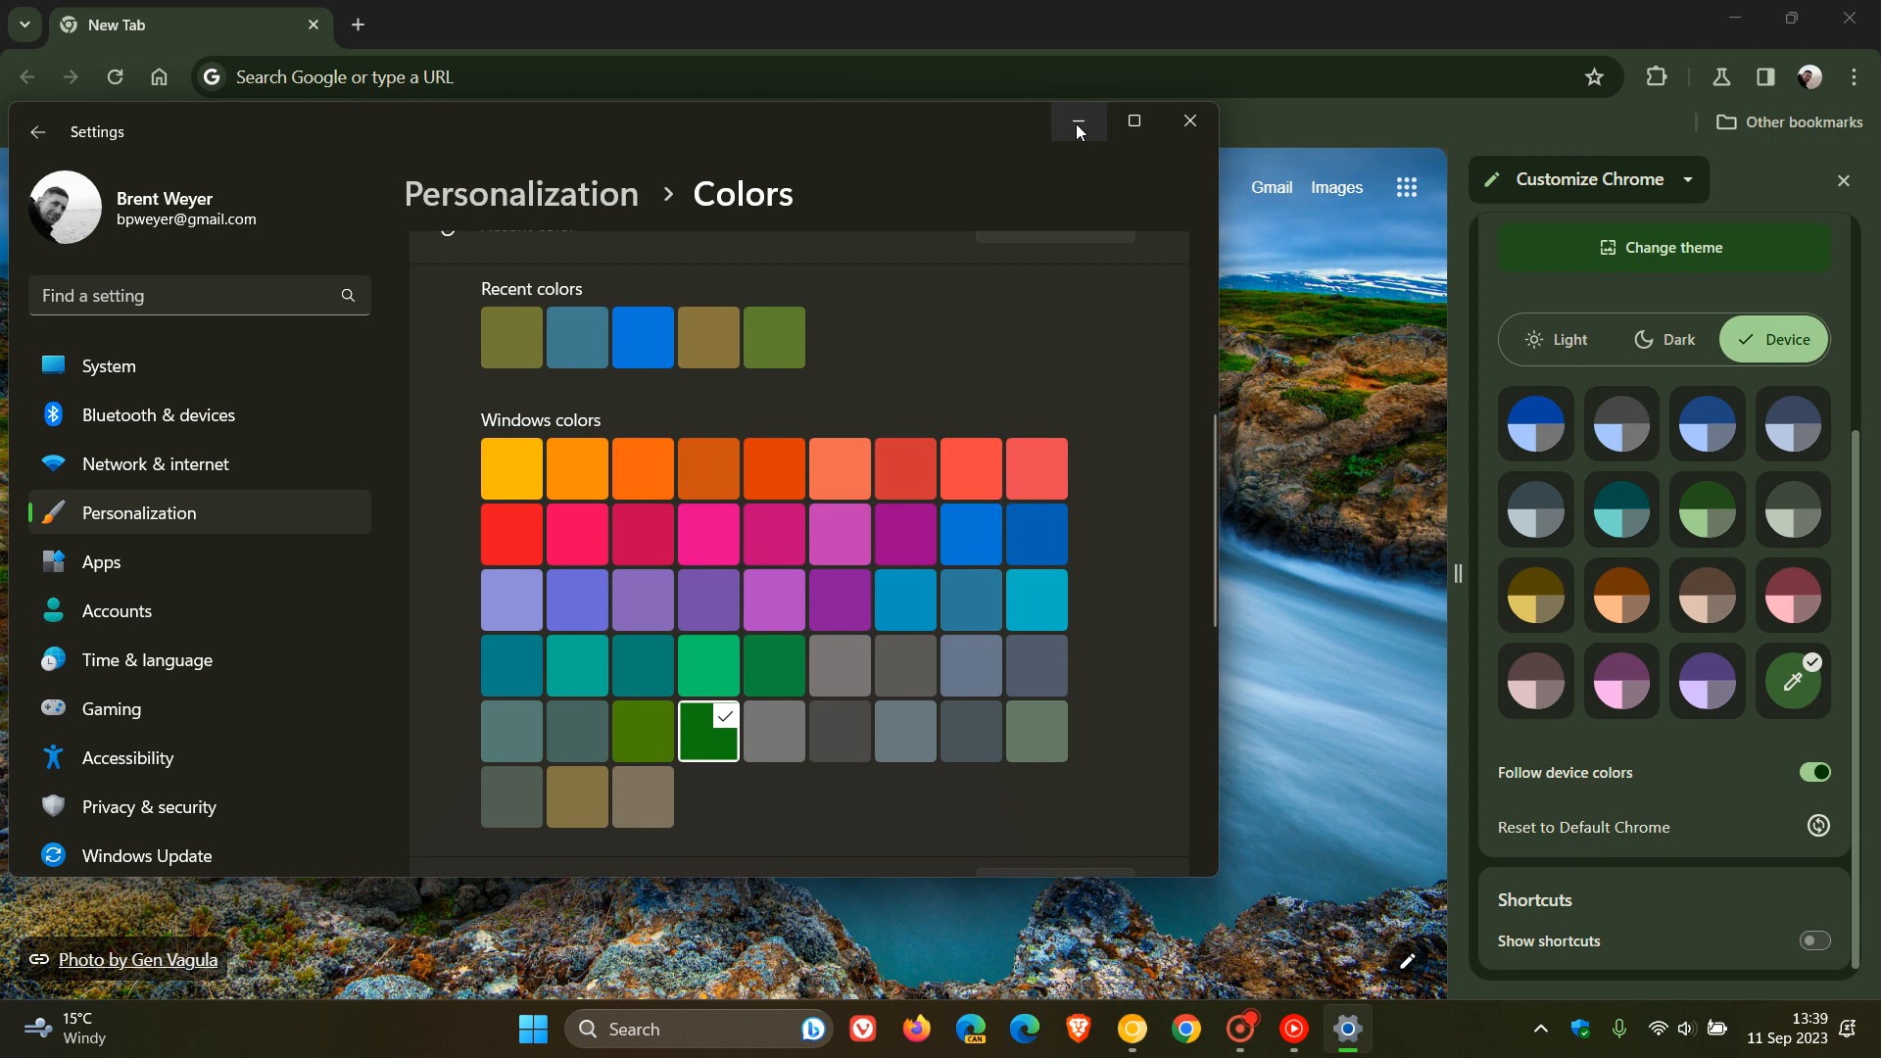
click(1078, 121)
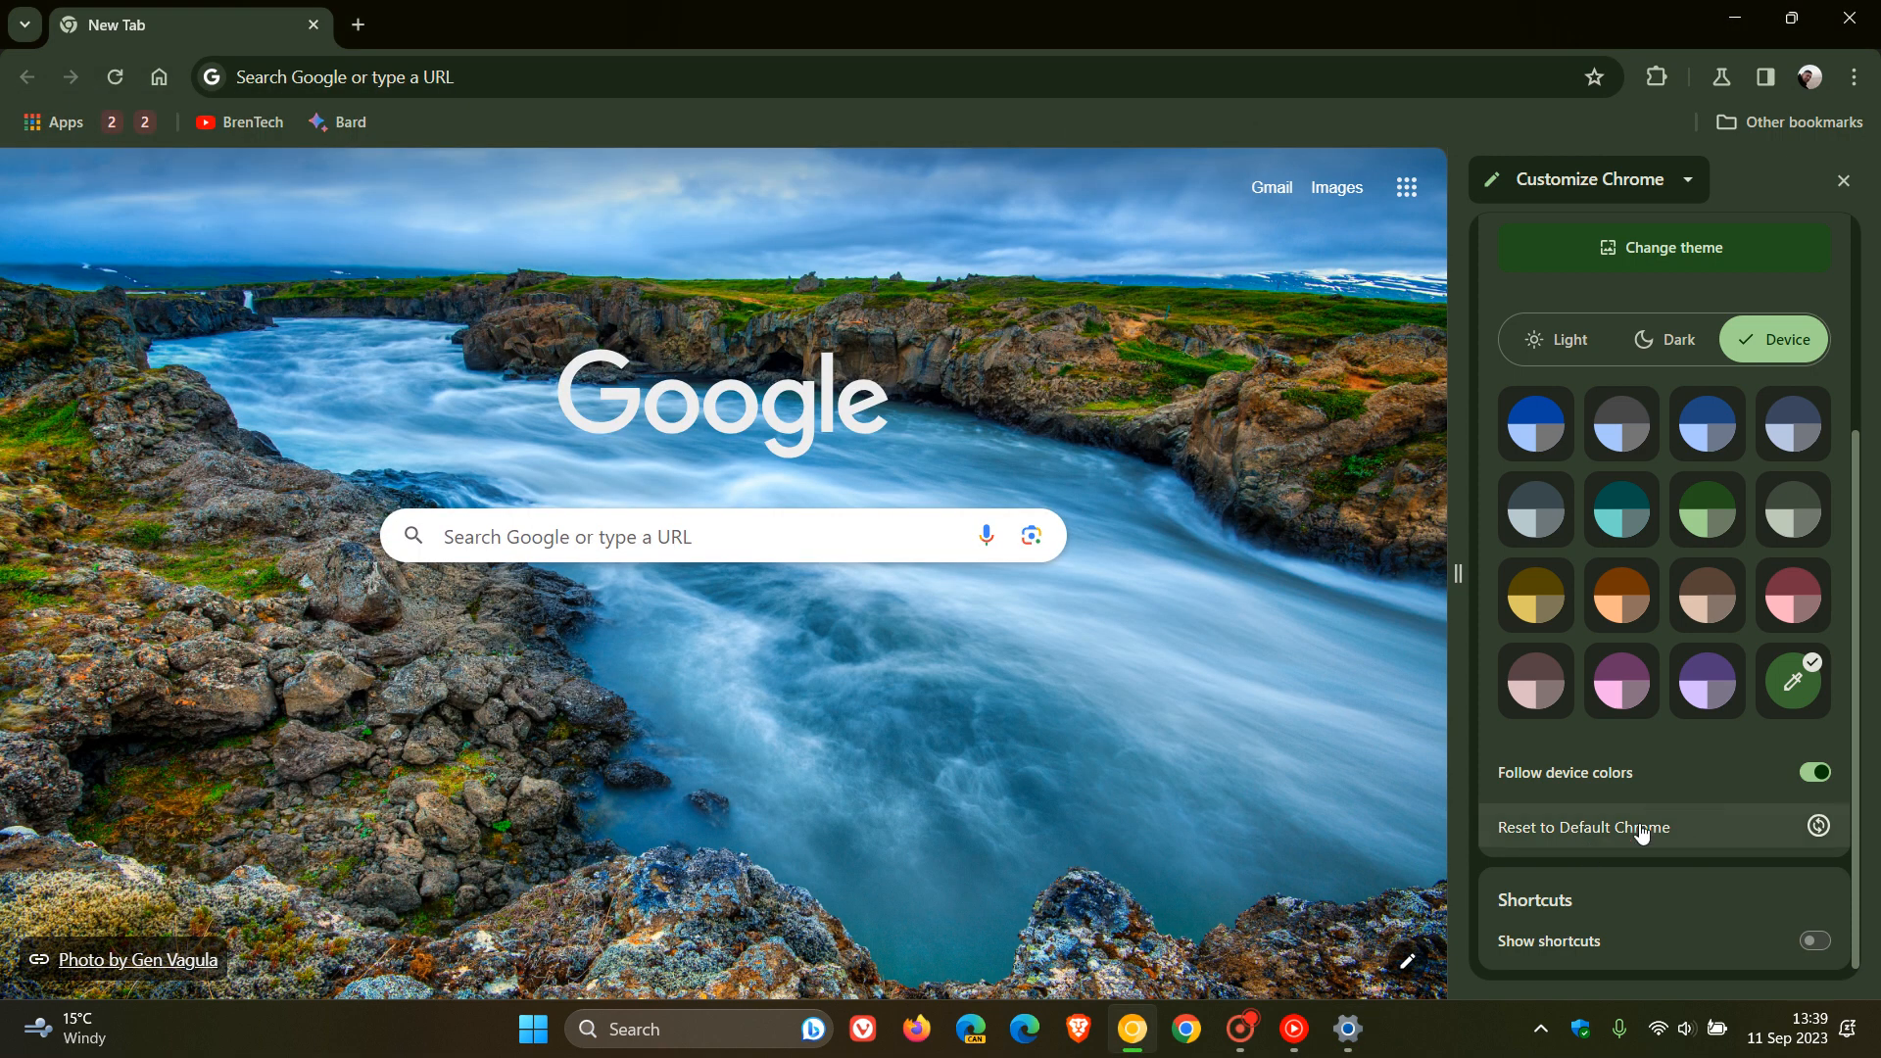
mouse_move(1746, 789)
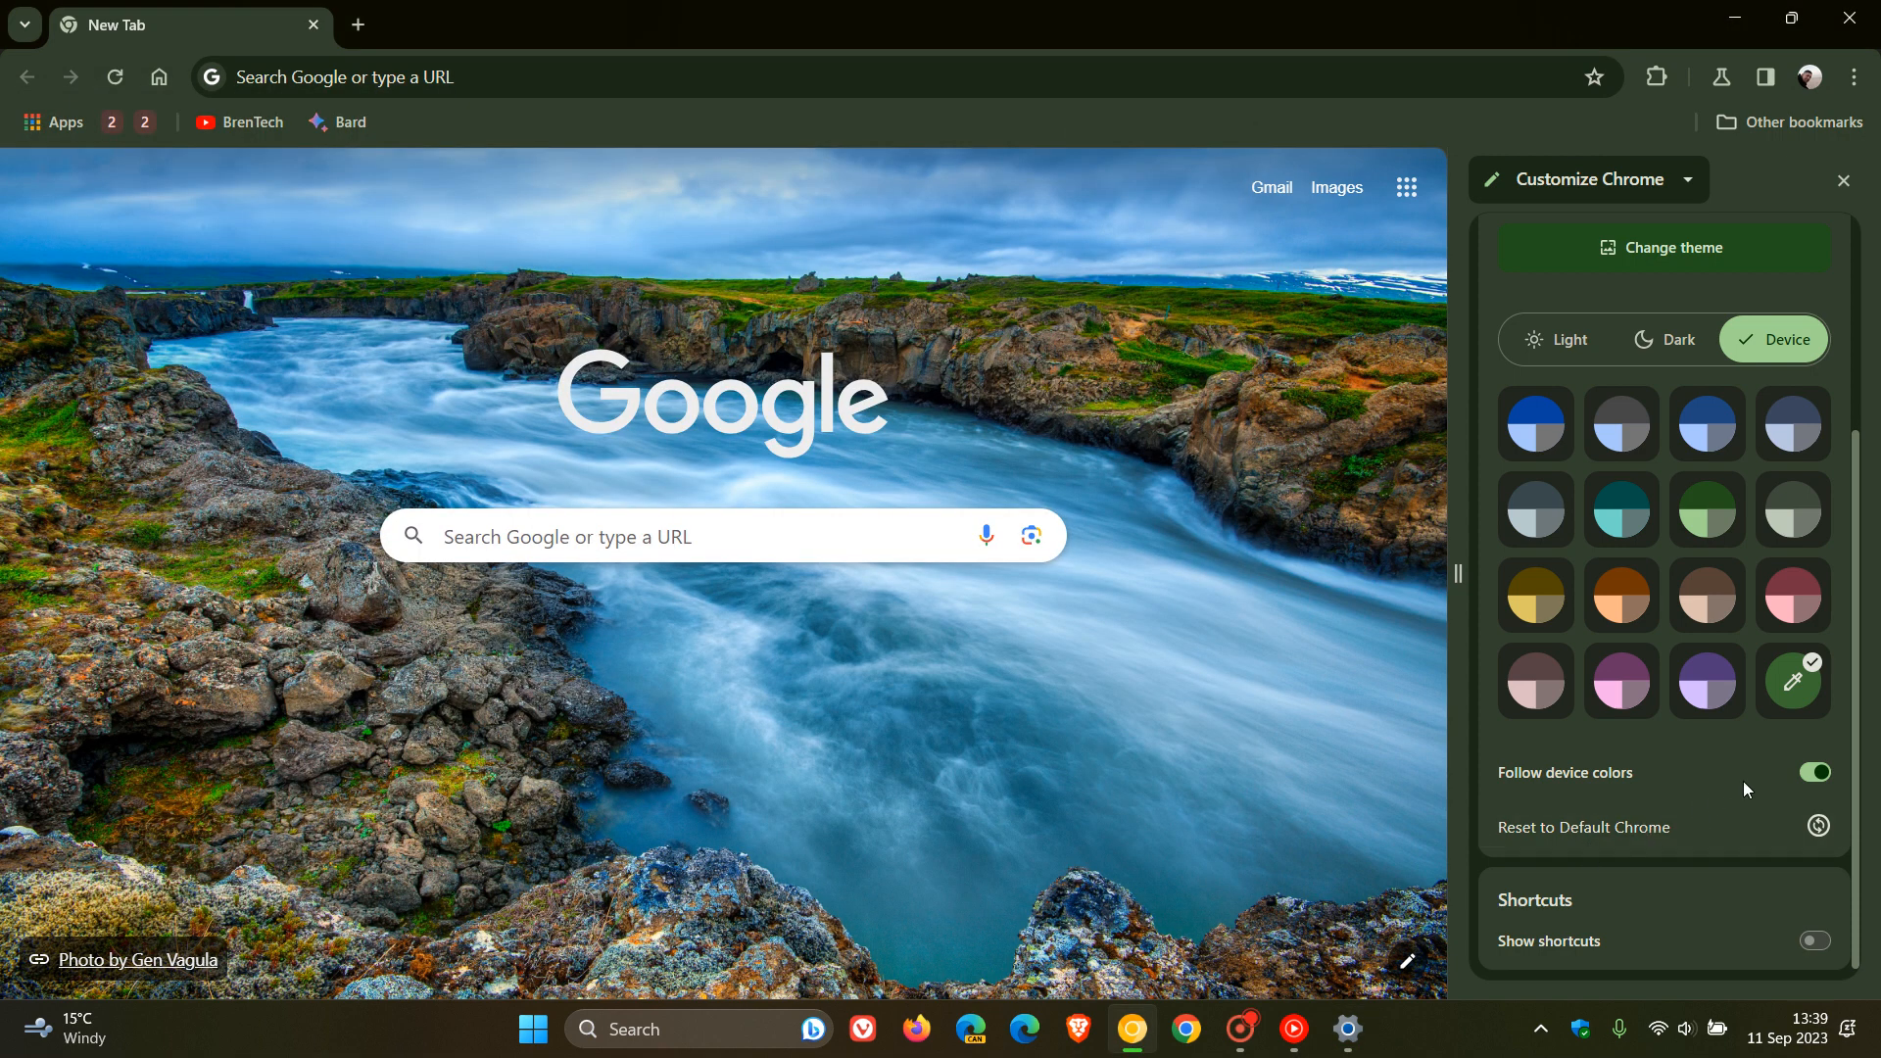
mouse_move(1712, 789)
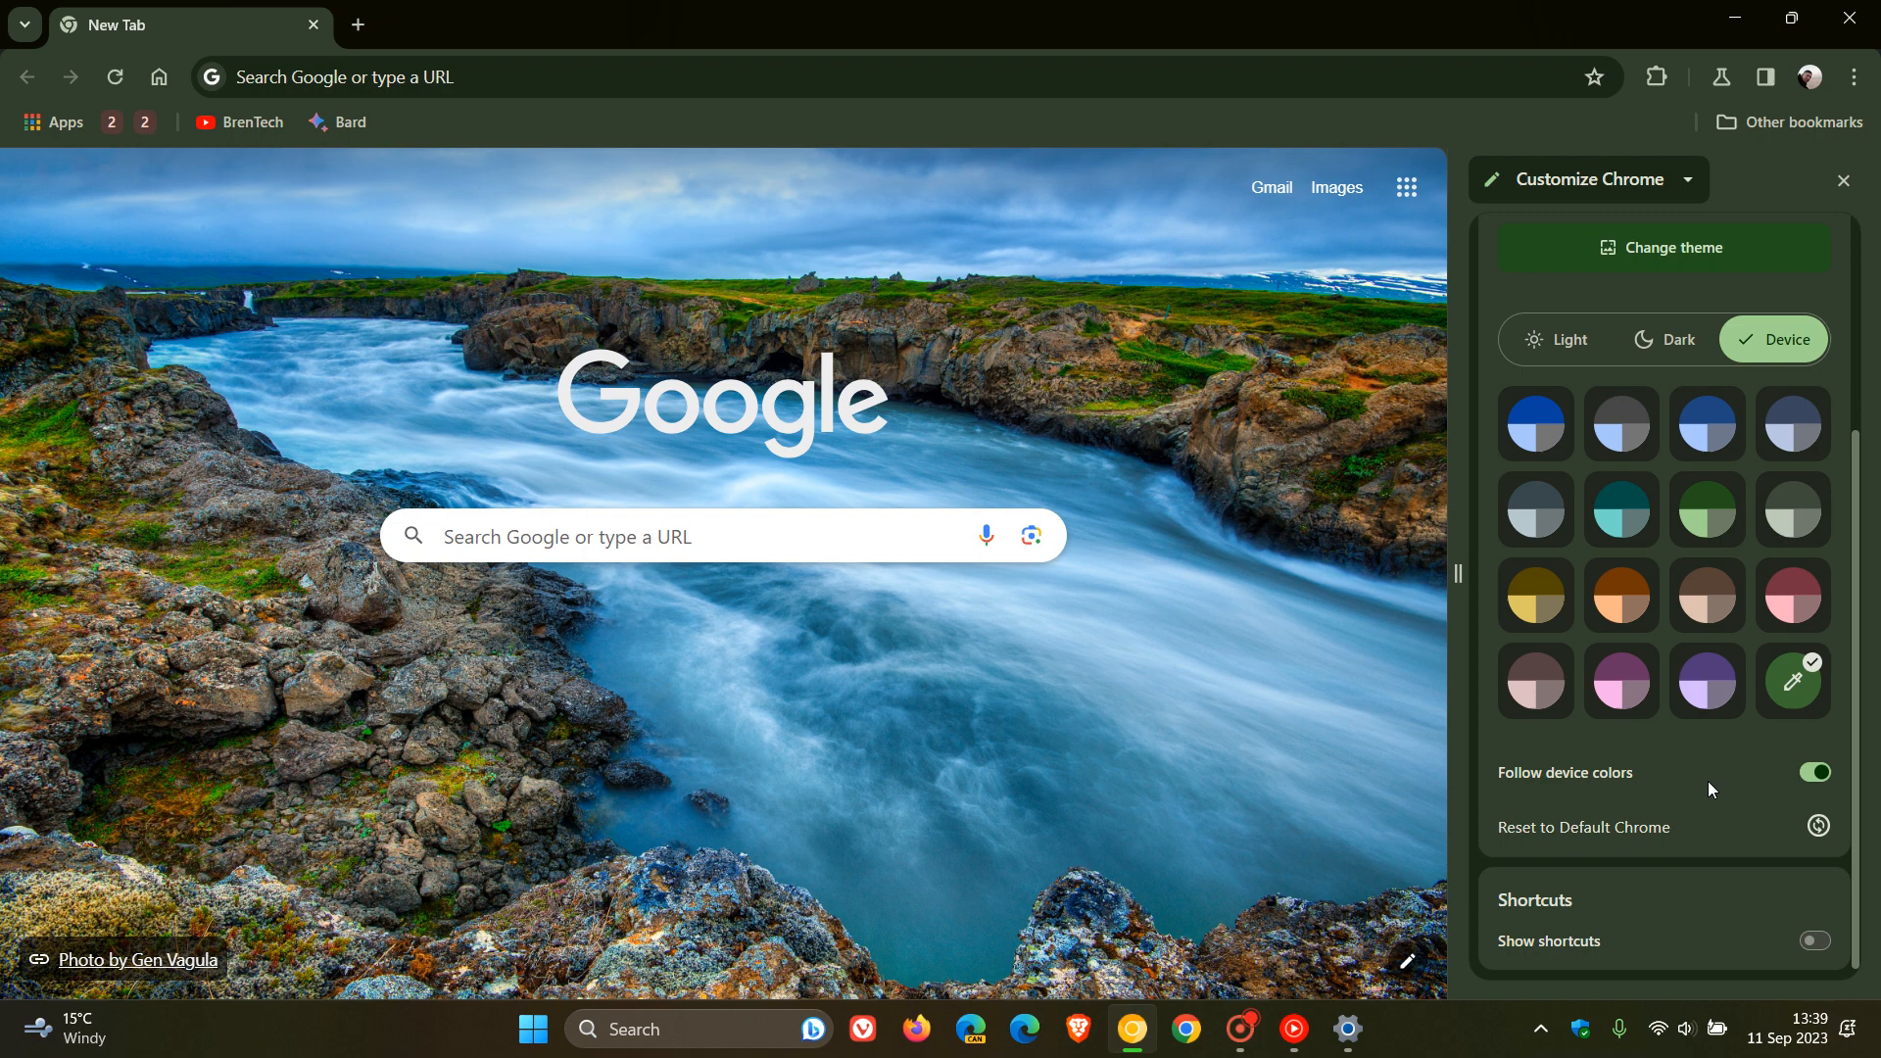
mouse_move(1682, 774)
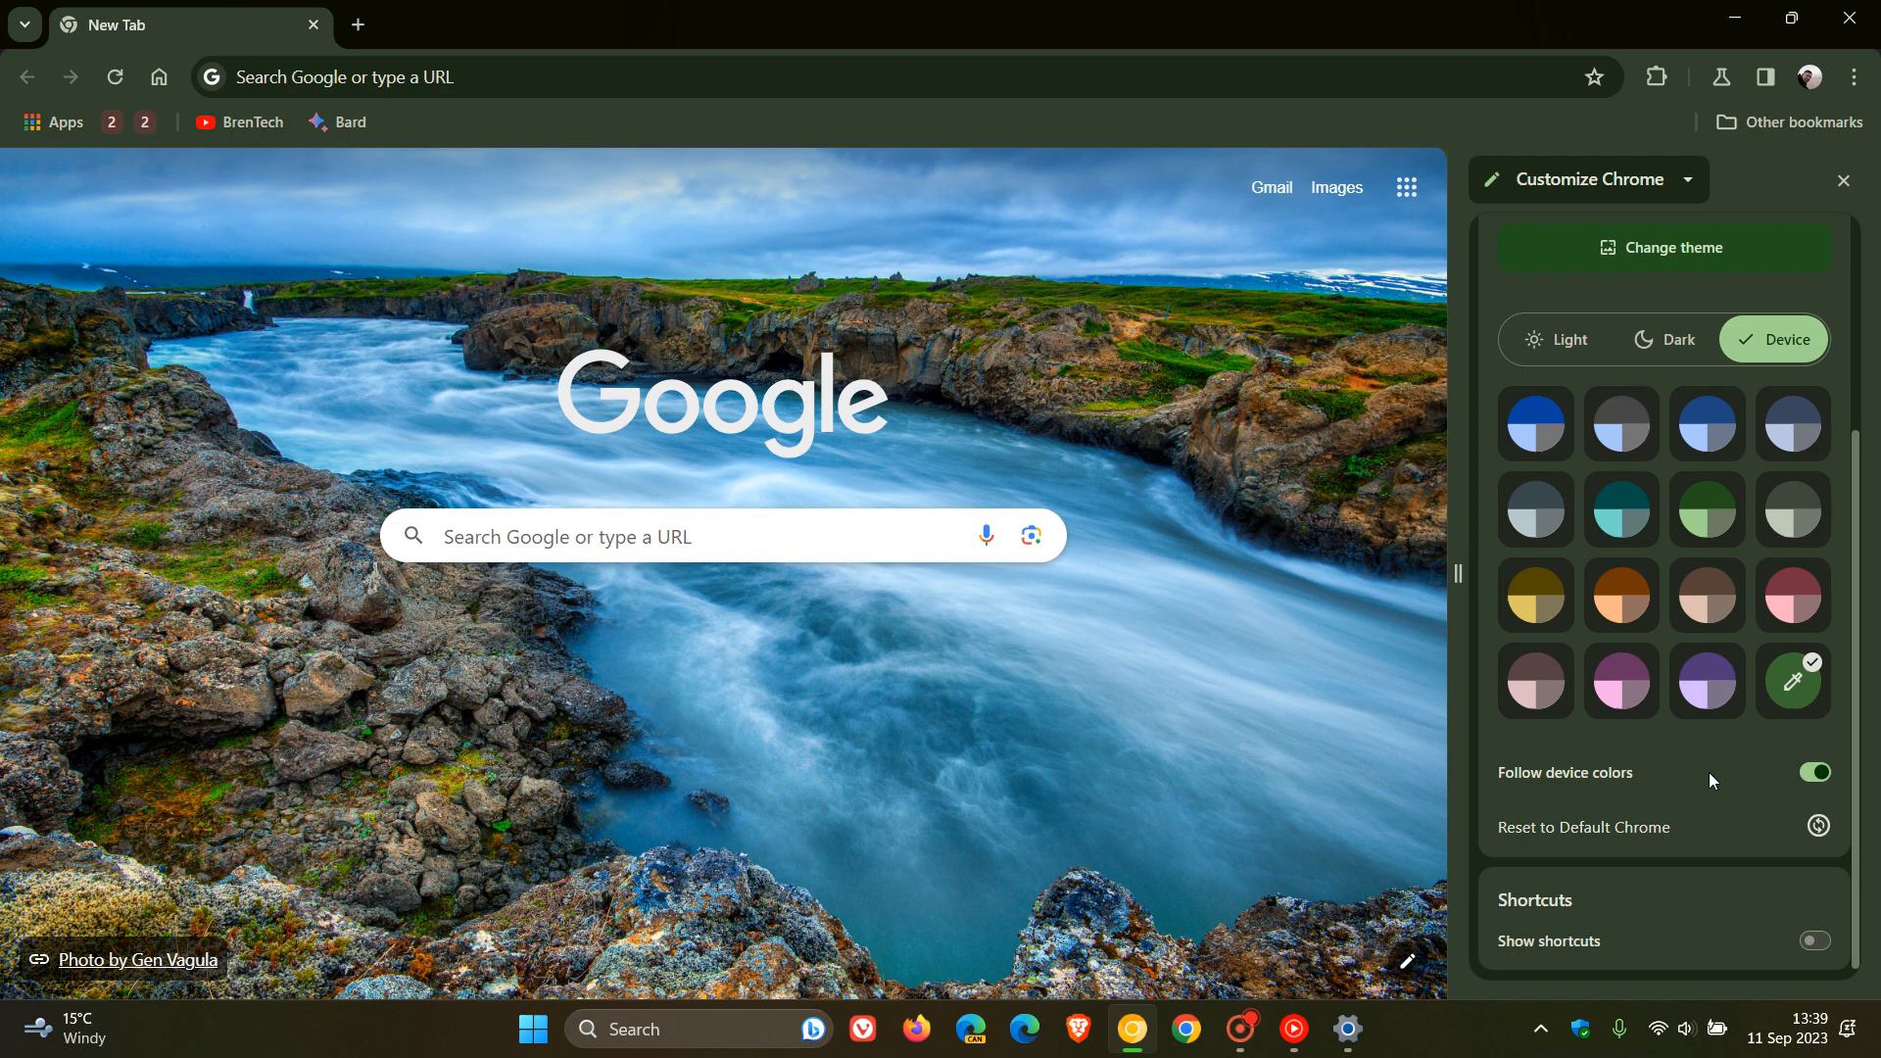
mouse_move(1813, 772)
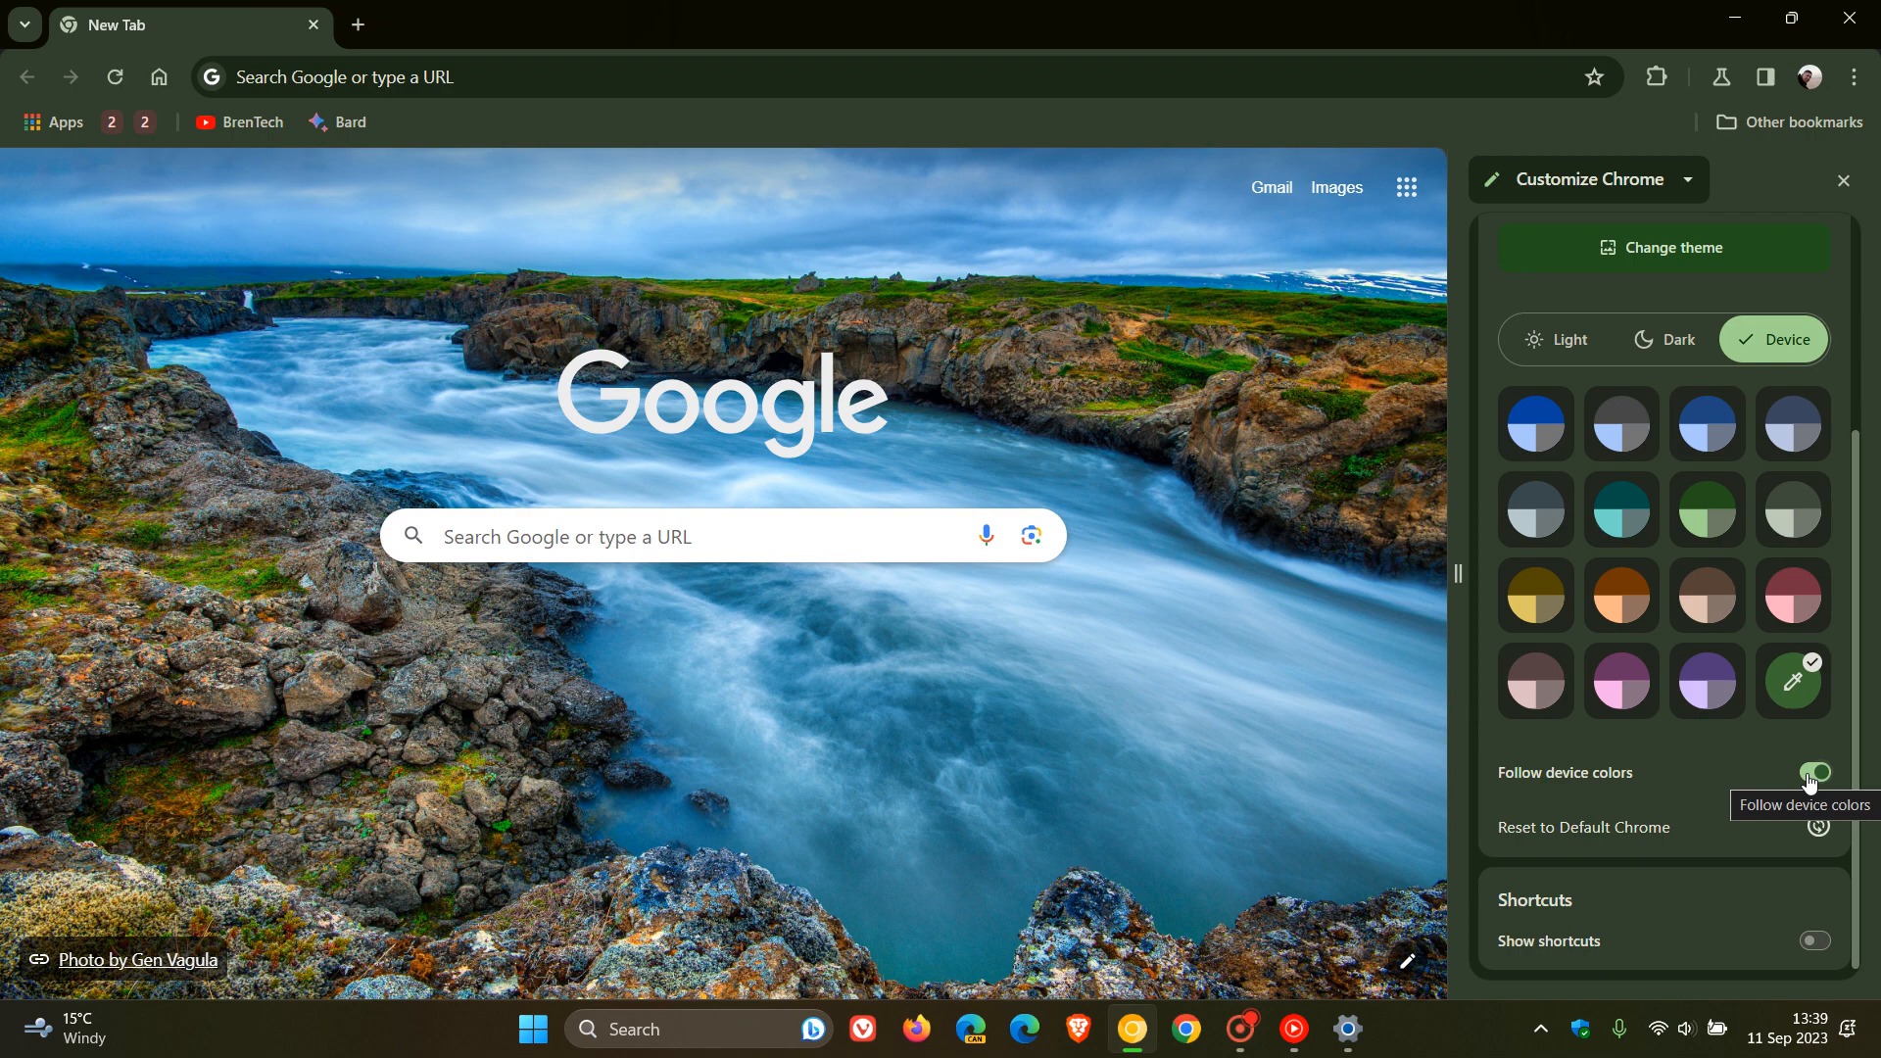
Toggle Follow device colors off and back on, keeping the green tint, then close the side panel
click(1815, 772)
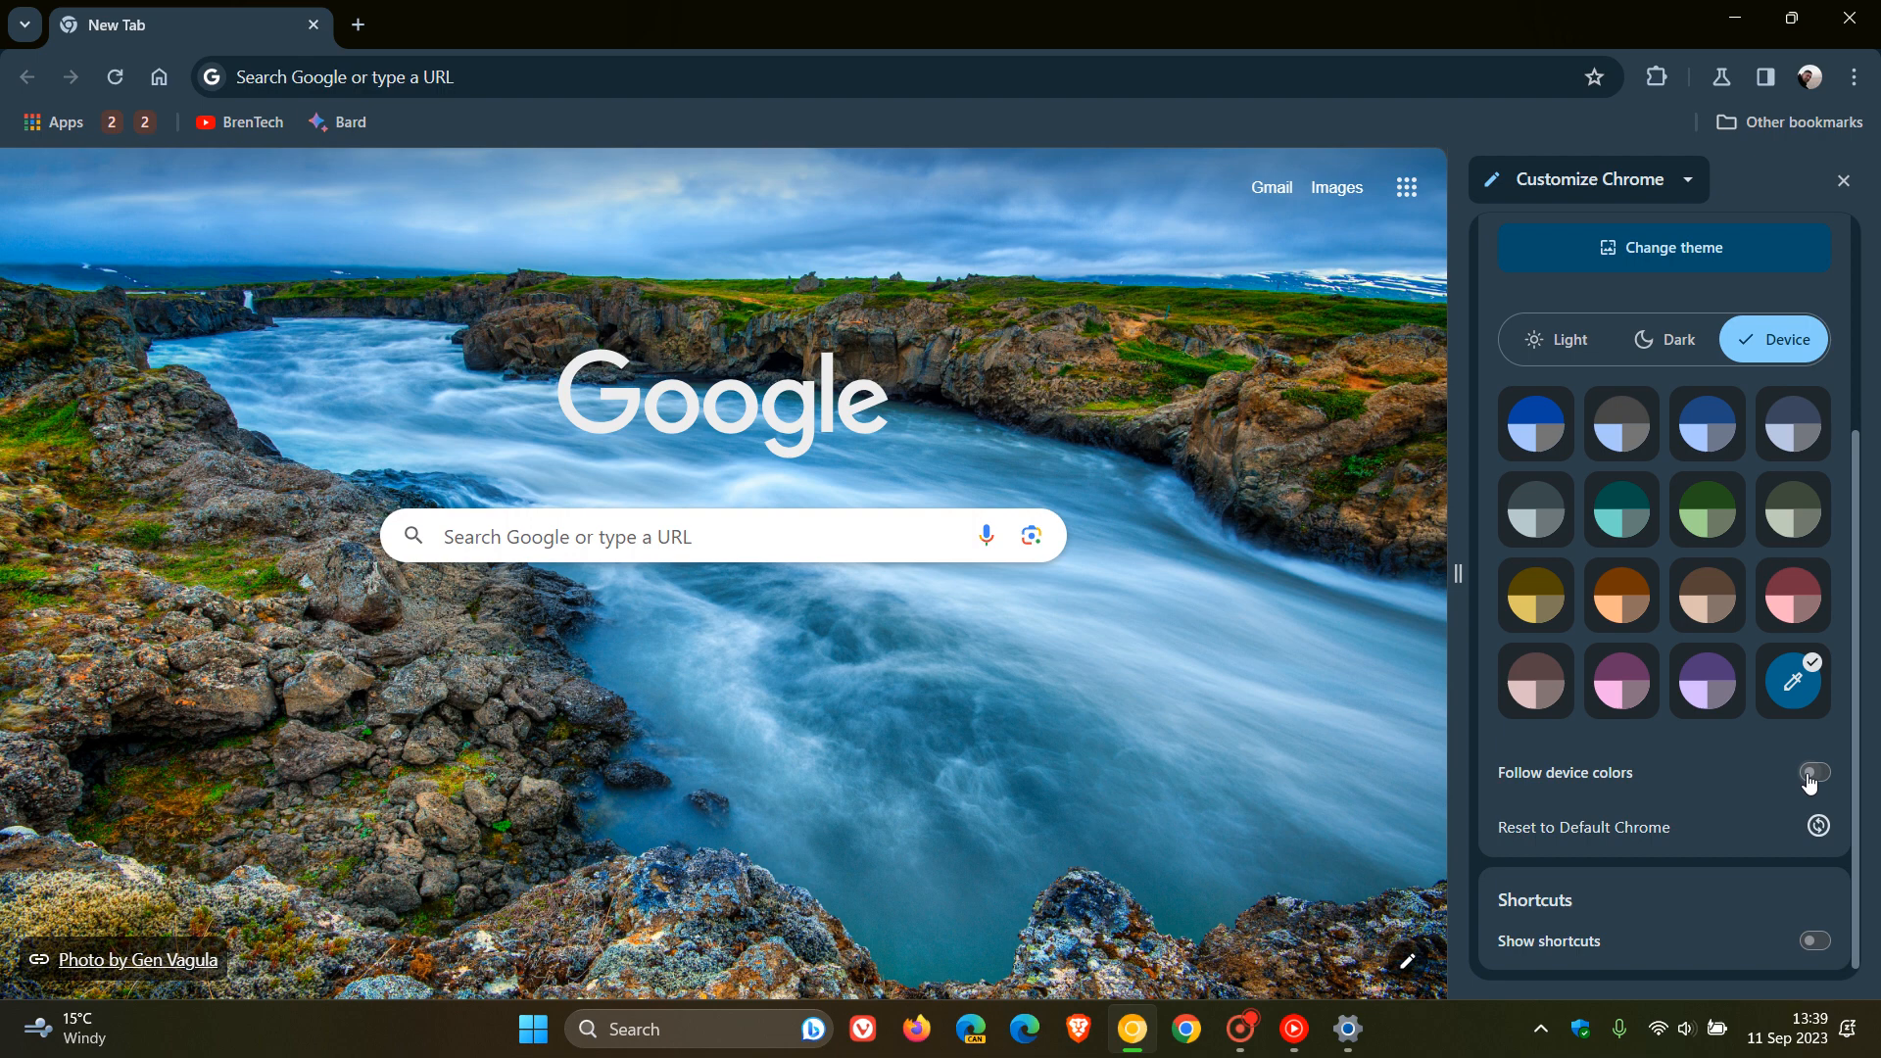
click(1814, 772)
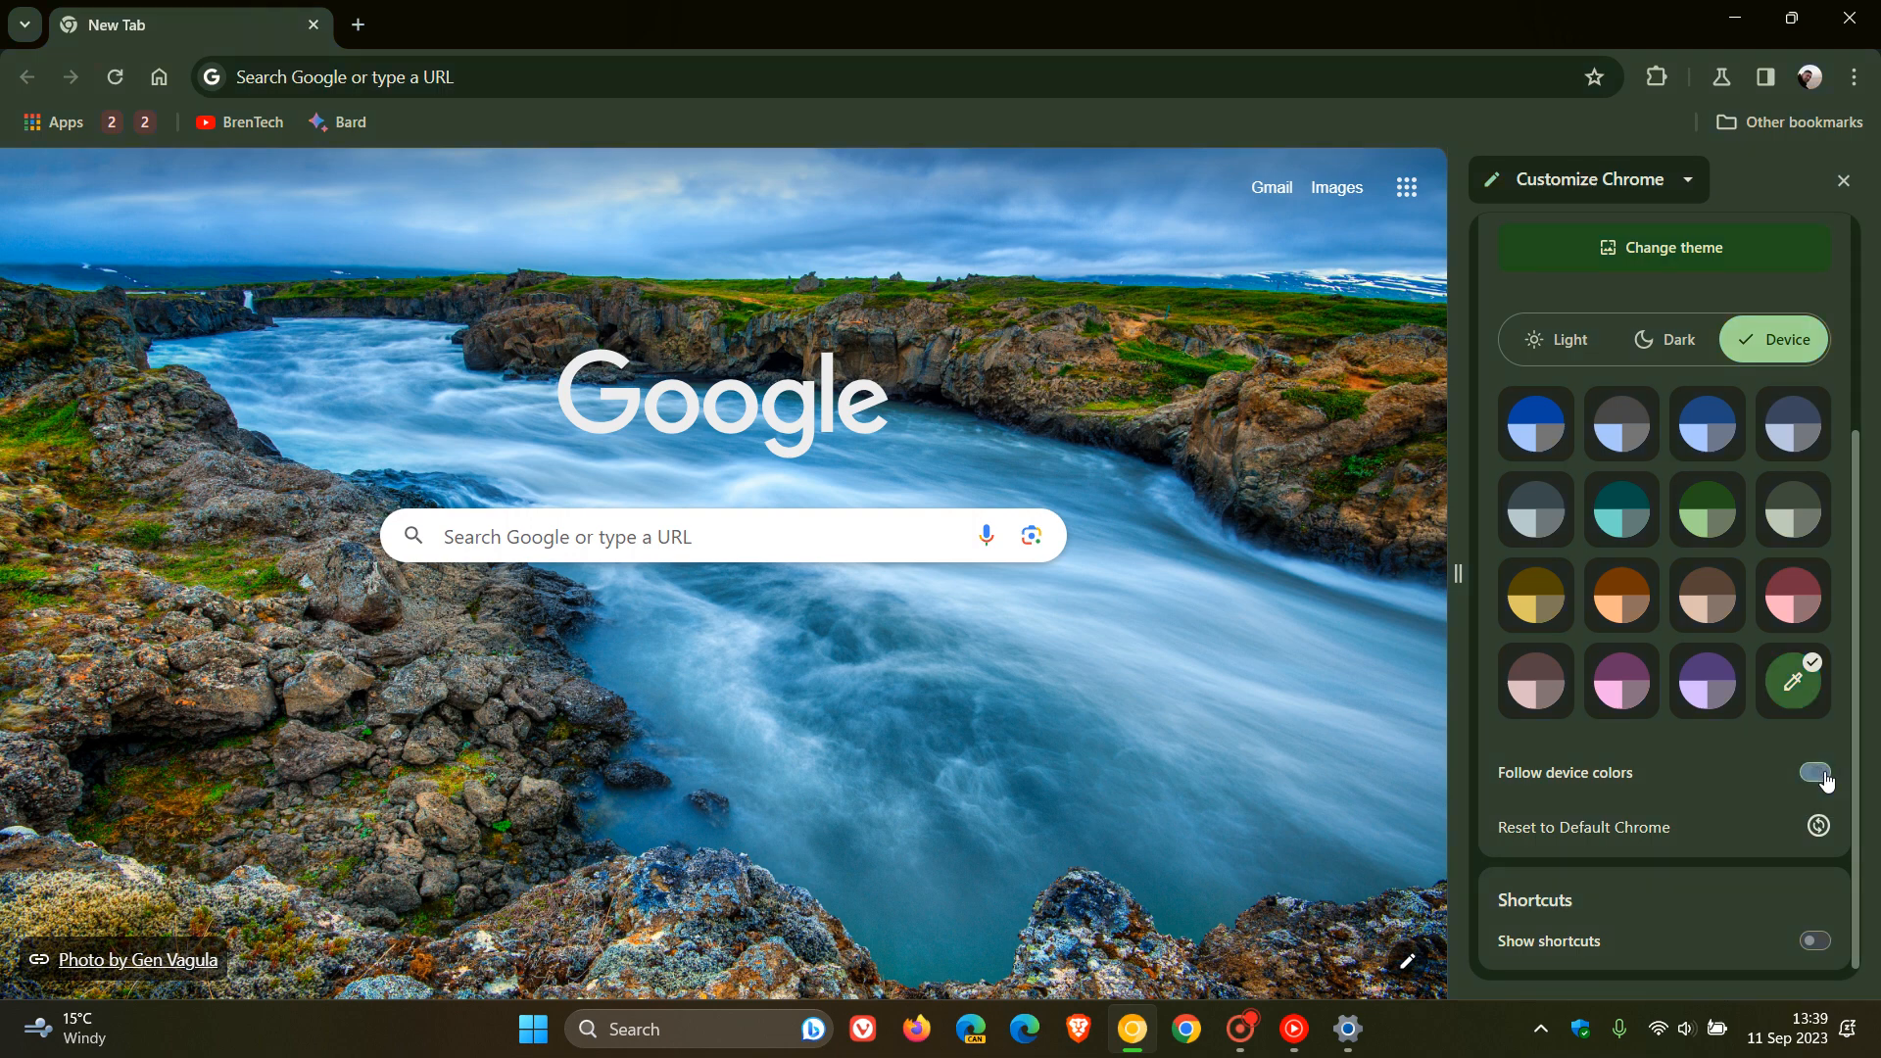
click(1815, 772)
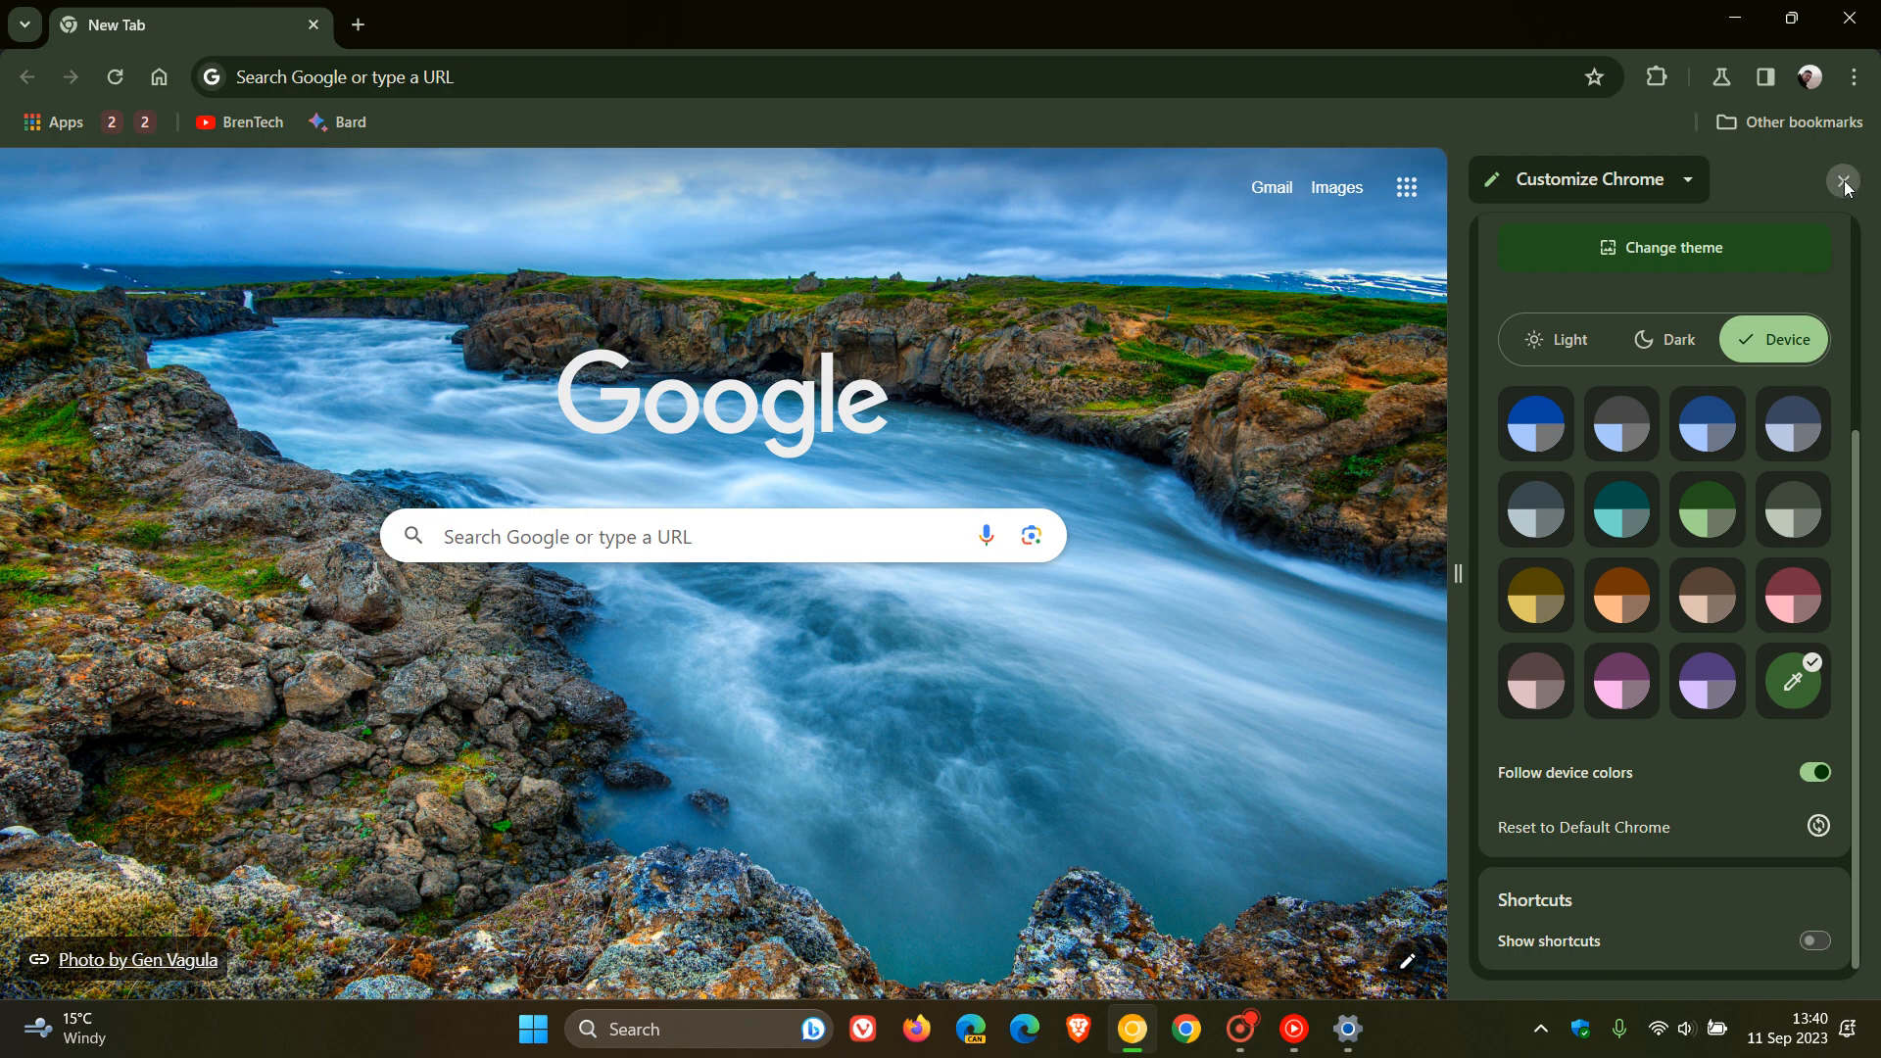
click(1844, 180)
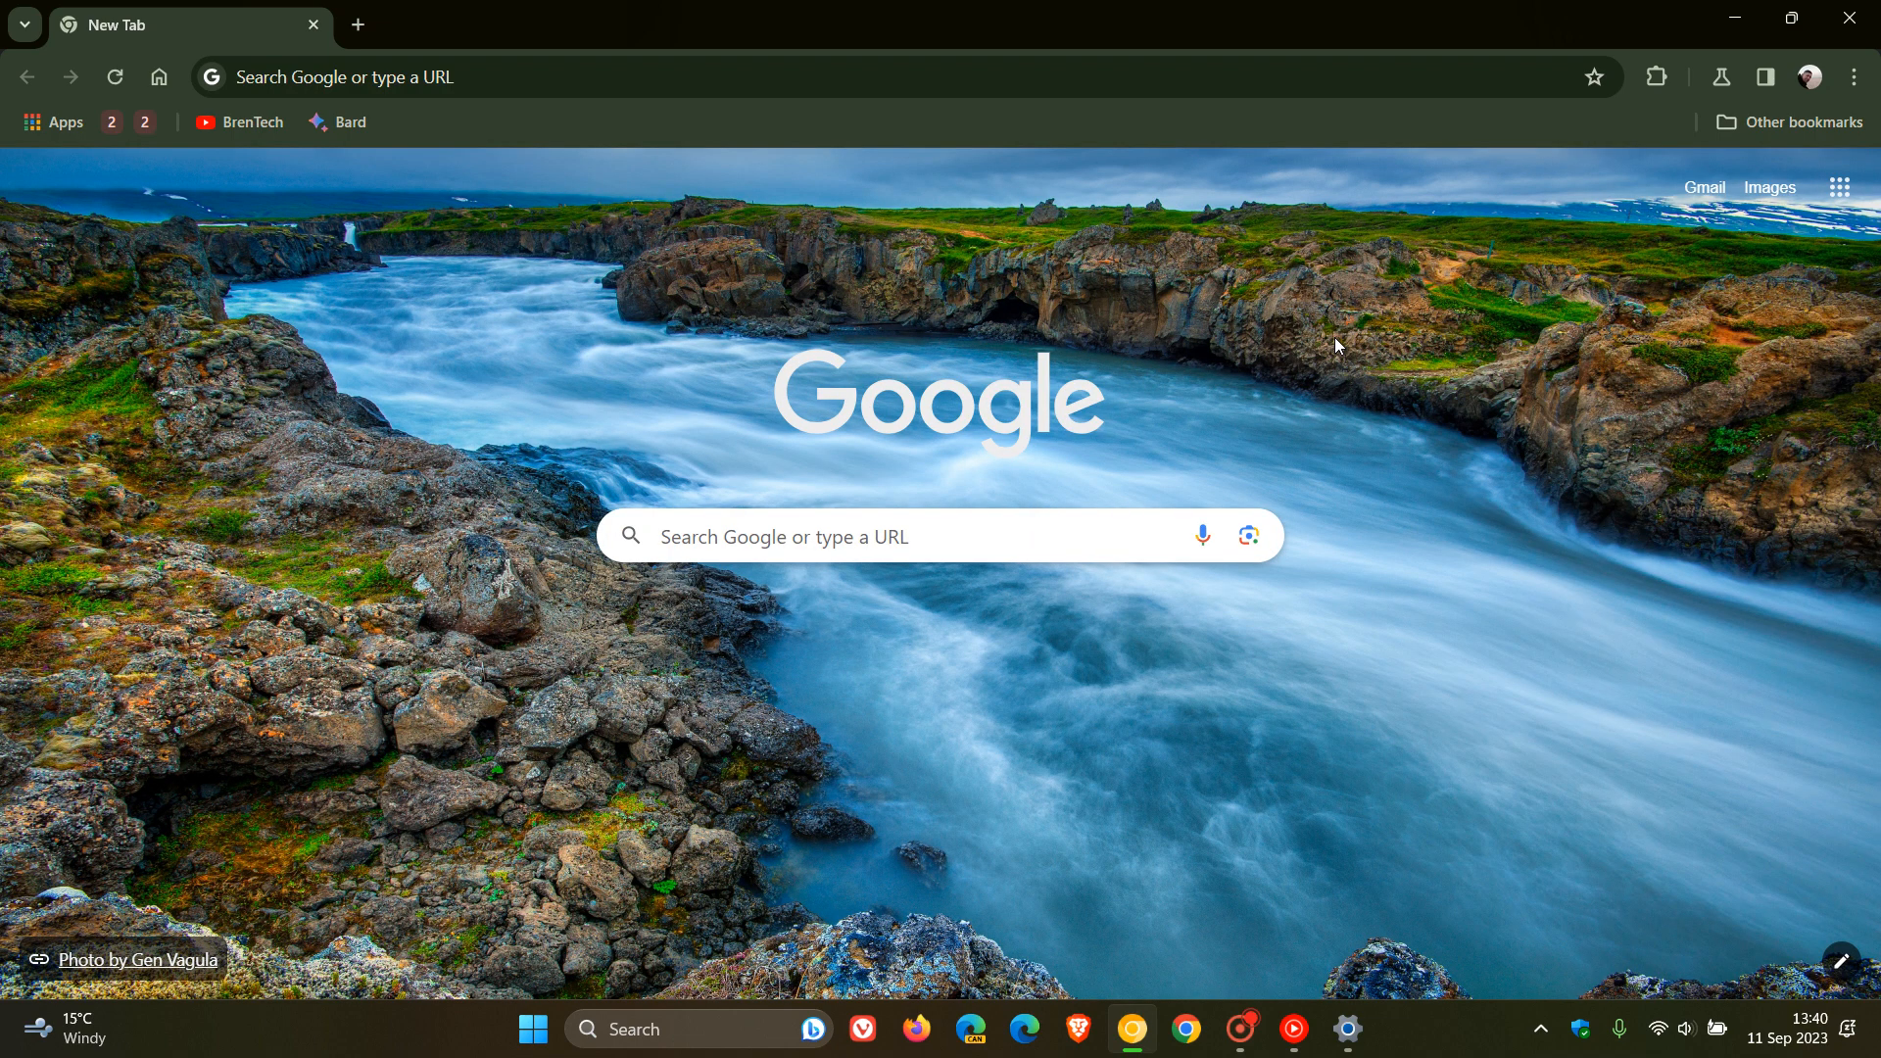